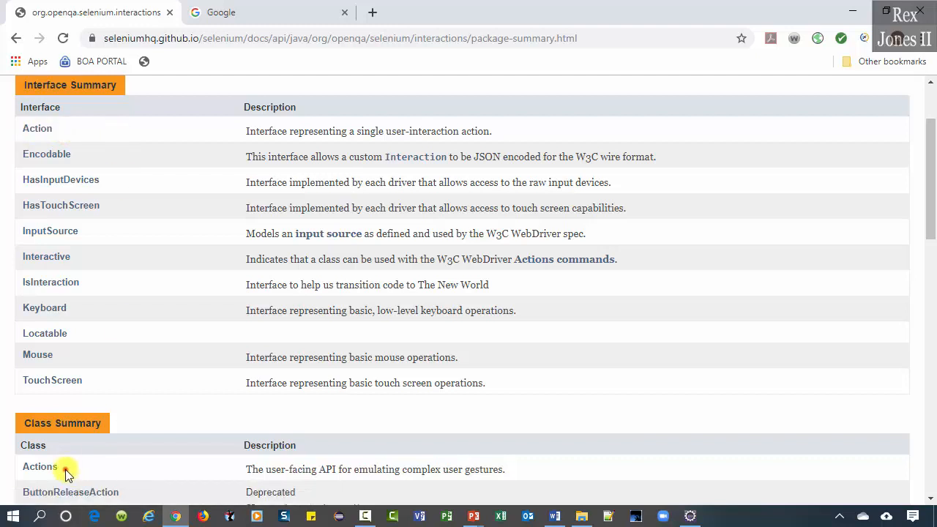
- Open the Action interface Javadoc in its own tab, then return to the interactions package summary
{"action": "double_click", "coordinate": [39, 467]}
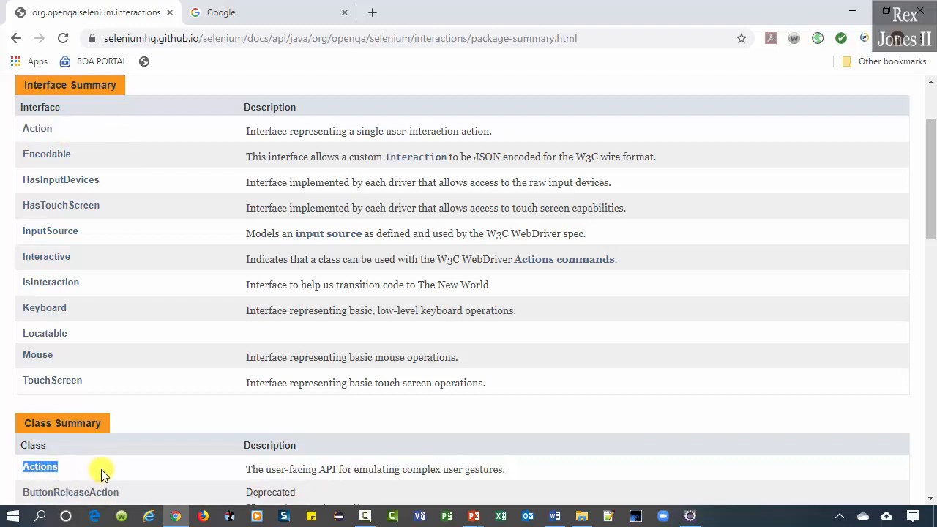
{"action": "scroll", "scroll_direction": "up", "scroll_amount": 3}
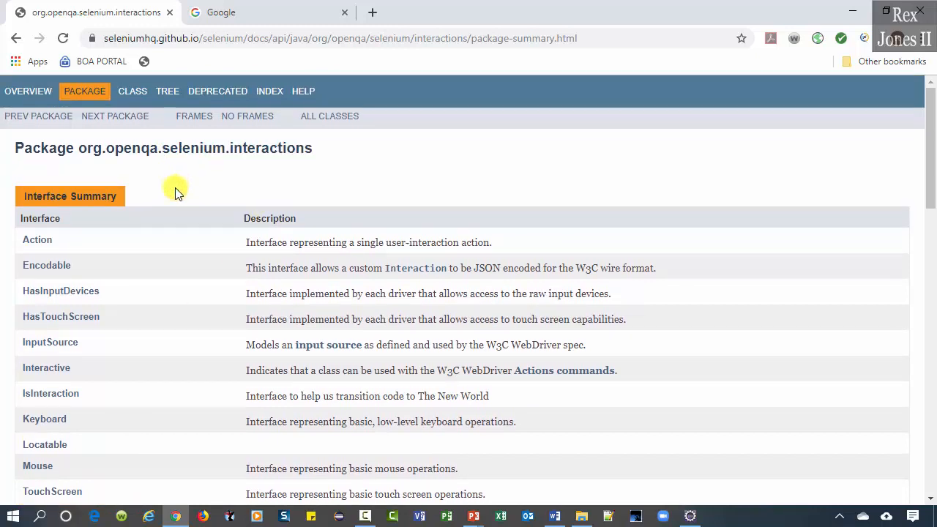
{"action": "mouse_move", "coordinate": [267, 262]}
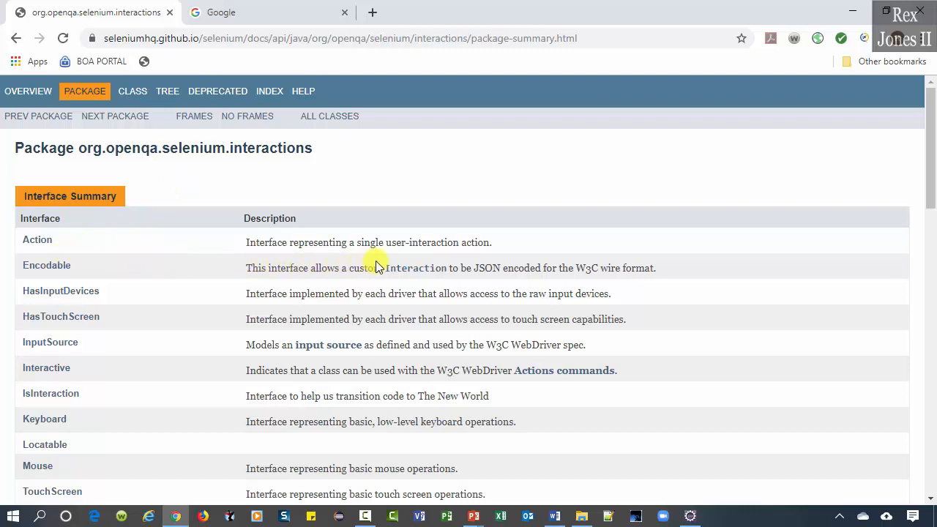
{"action": "mouse_move", "coordinate": [22, 282]}
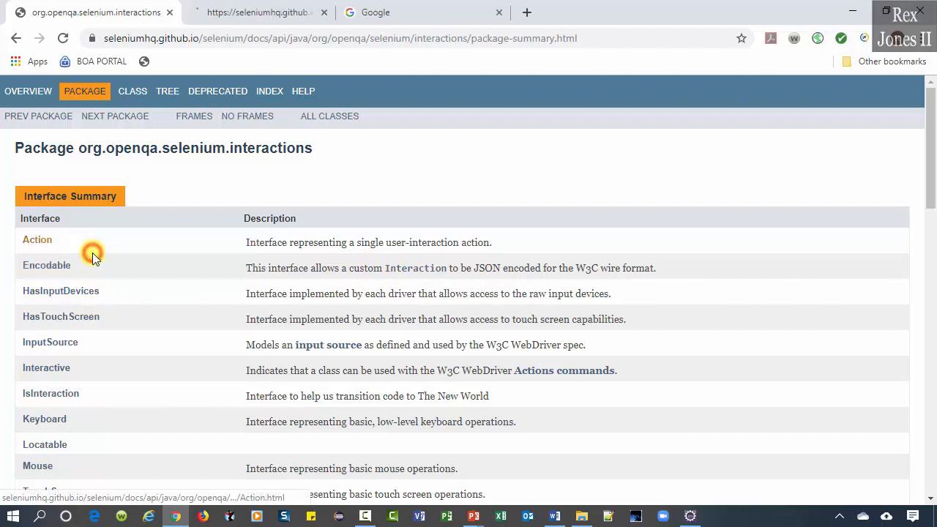
{"action": "left_click", "coordinate": [38, 239]}
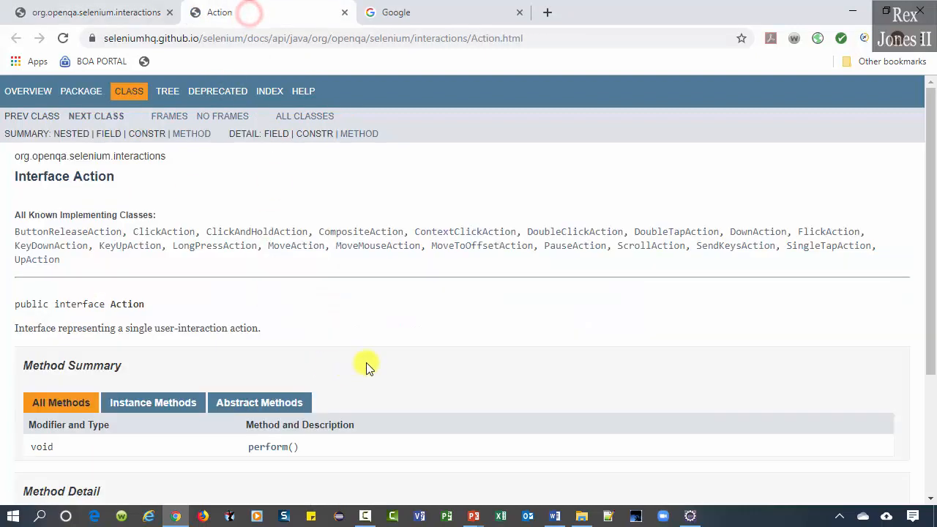
{"action": "left_click", "coordinate": [273, 447]}
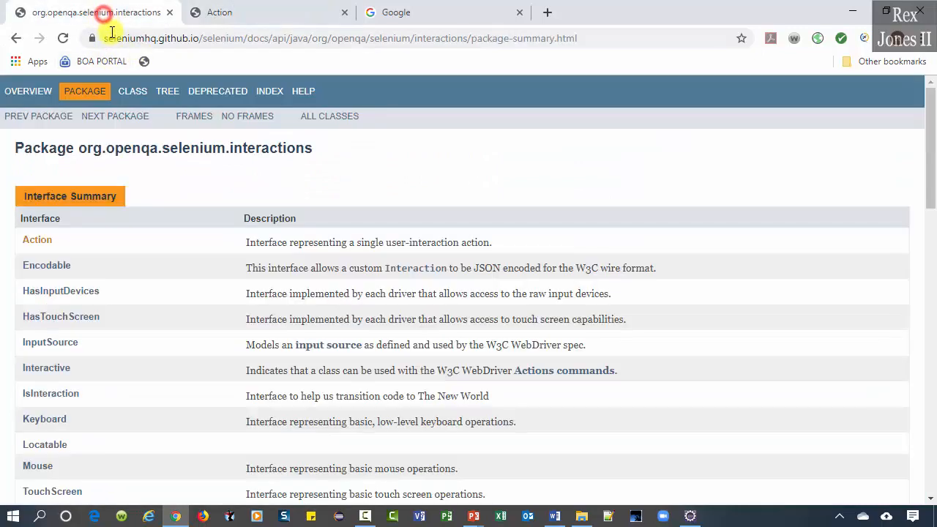
- Open the Actions class documentation in a separate tab
{"action": "scroll", "scroll_direction": "down", "scroll_amount": 3}
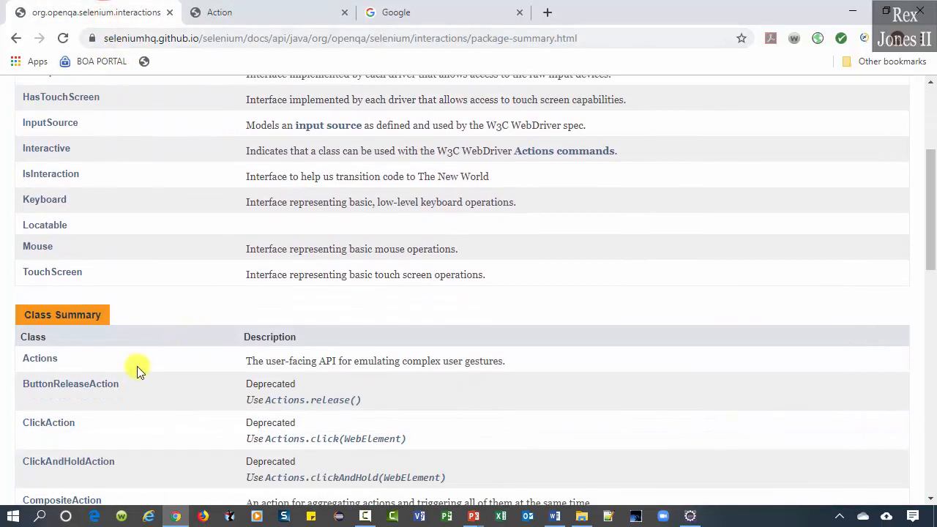
{"action": "right_click", "coordinate": [40, 358]}
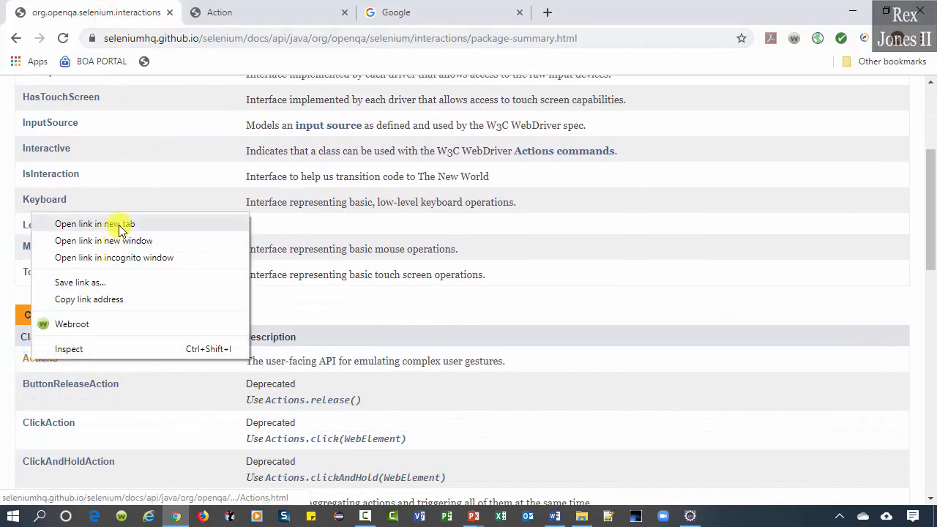
{"action": "left_click", "coordinate": [94, 224]}
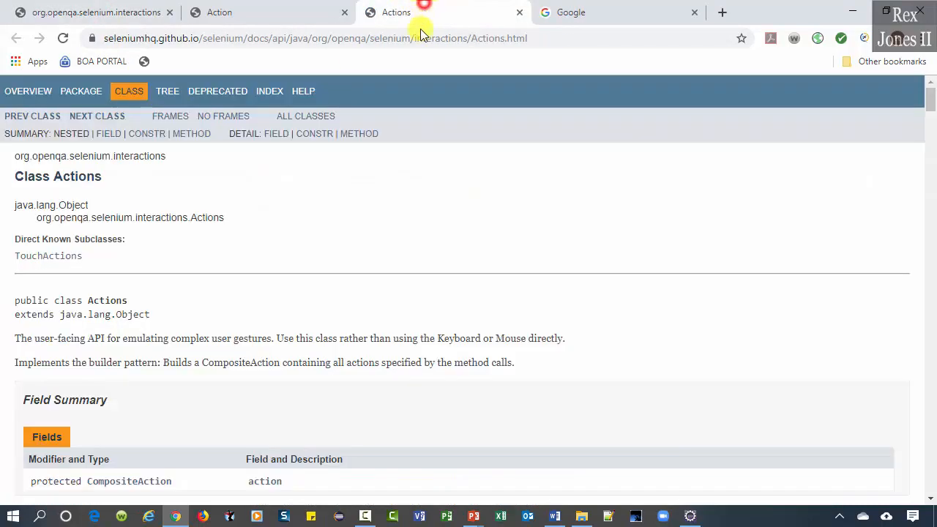
- Scroll the Actions method summary to the dragAndDrop, keyDown and keyUp entries
{"action": "scroll", "scroll_direction": "down", "scroll_amount": 3}
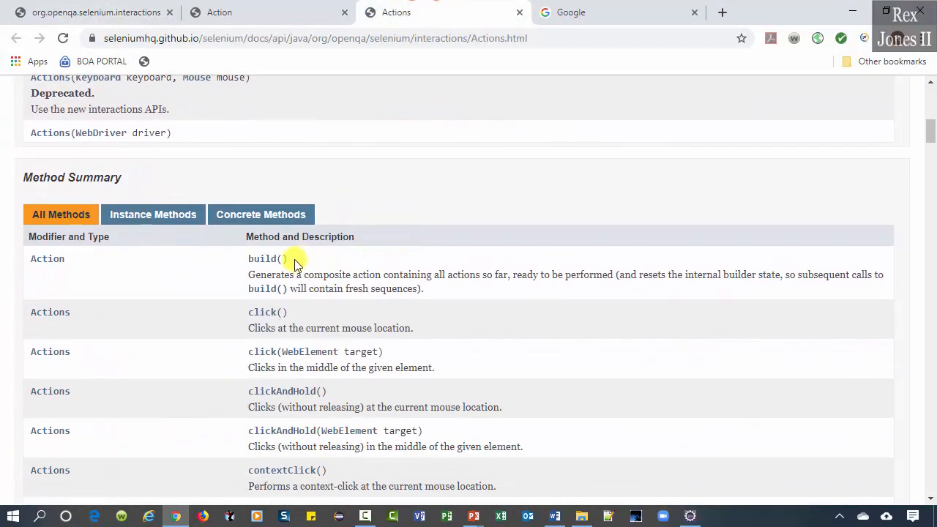
{"action": "scroll", "scroll_direction": "down", "scroll_amount": 3}
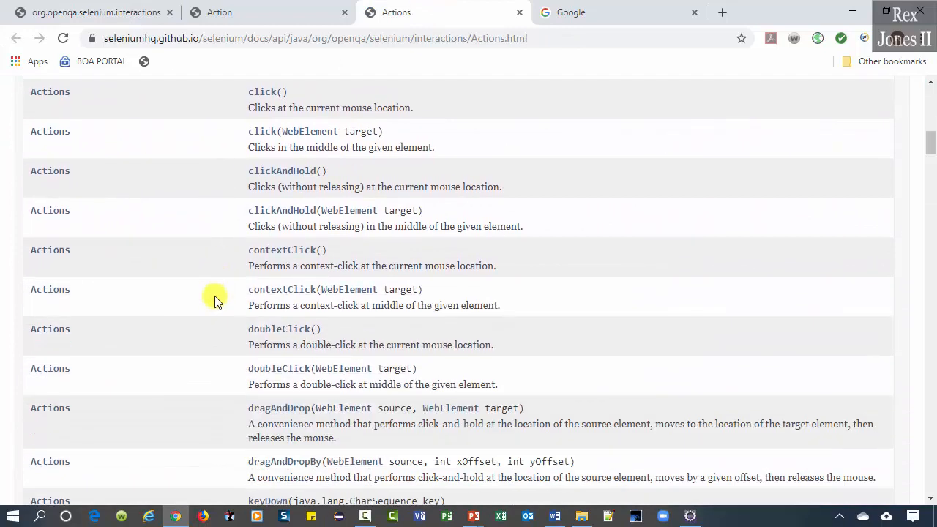
{"action": "scroll", "scroll_direction": "down", "scroll_amount": 3}
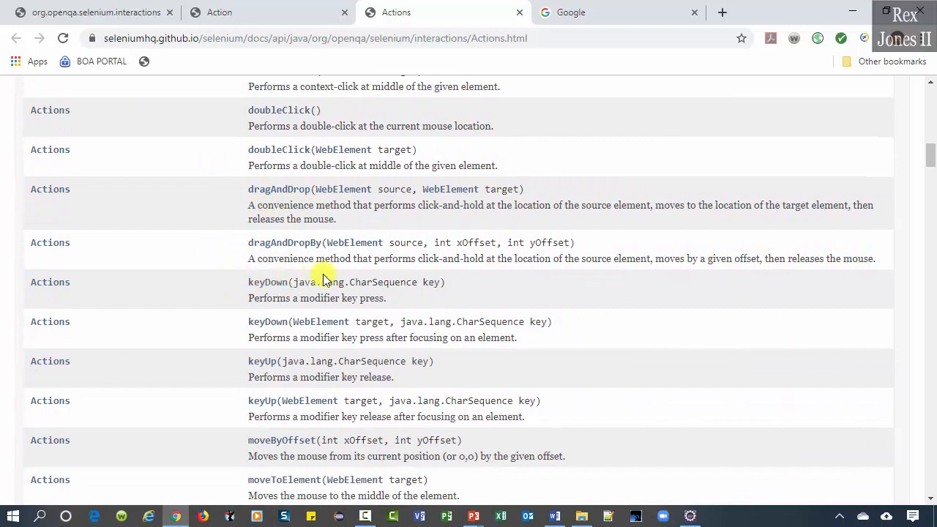
{"action": "mouse_move", "coordinate": [263, 311]}
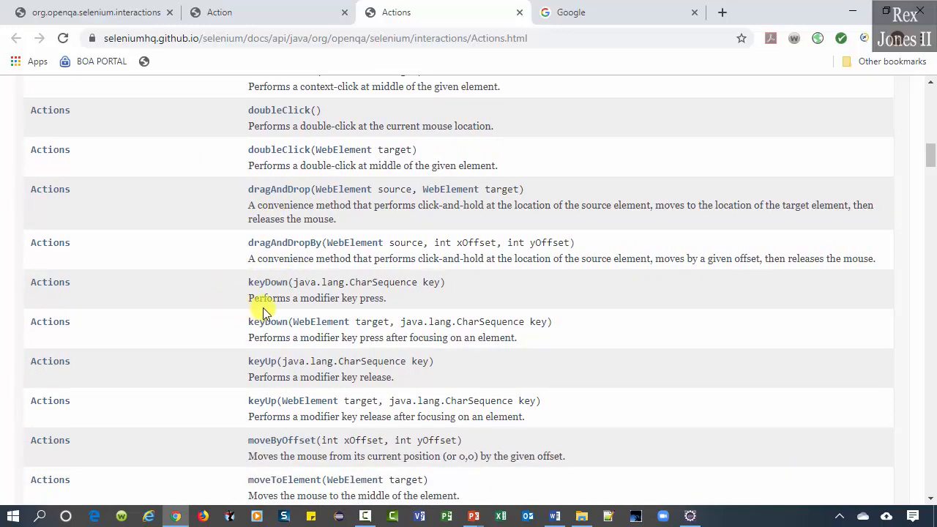
{"action": "scroll", "scroll_direction": "down", "scroll_amount": 3}
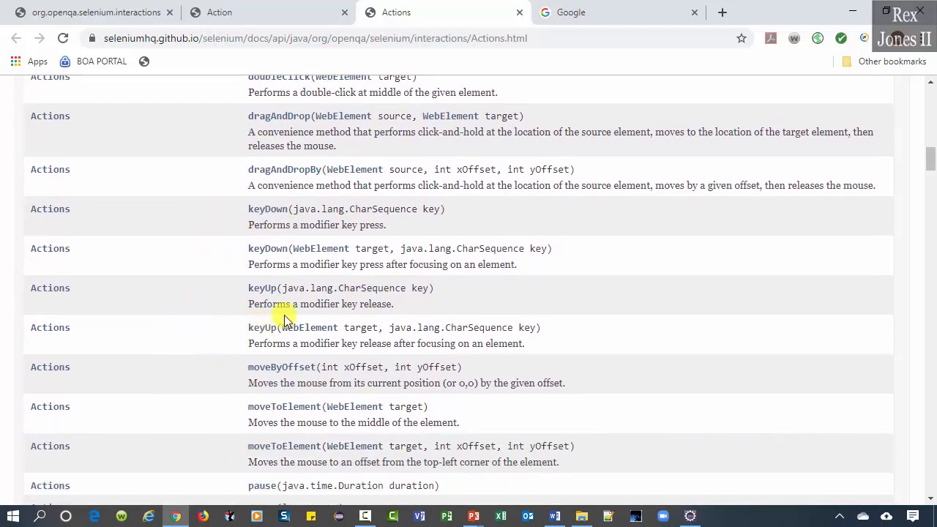
{"action": "scroll", "scroll_direction": "down", "scroll_amount": 3}
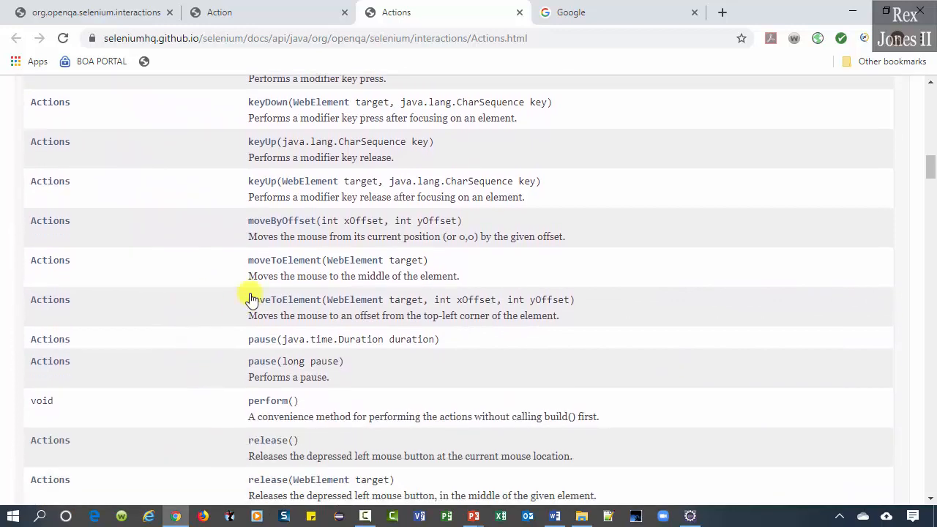
{"action": "scroll", "scroll_direction": "down", "scroll_amount": 3}
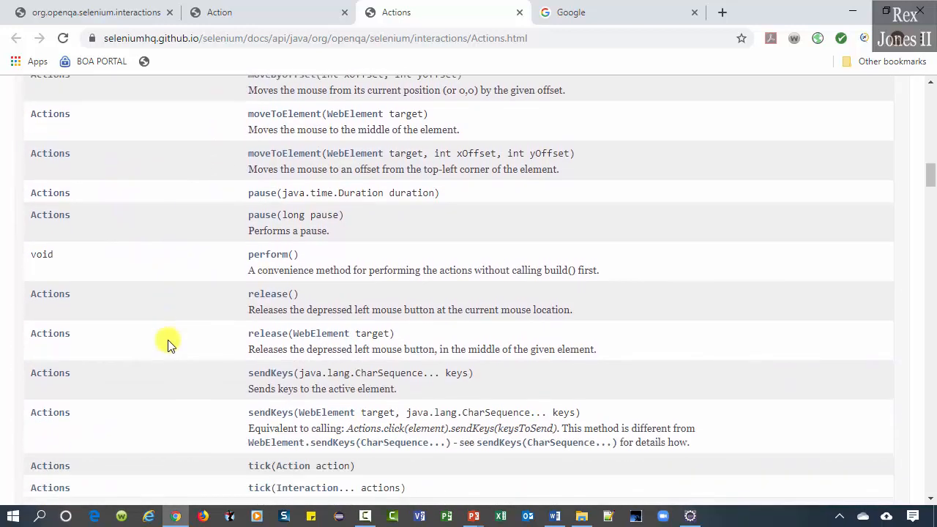
{"action": "mouse_move", "coordinate": [291, 269]}
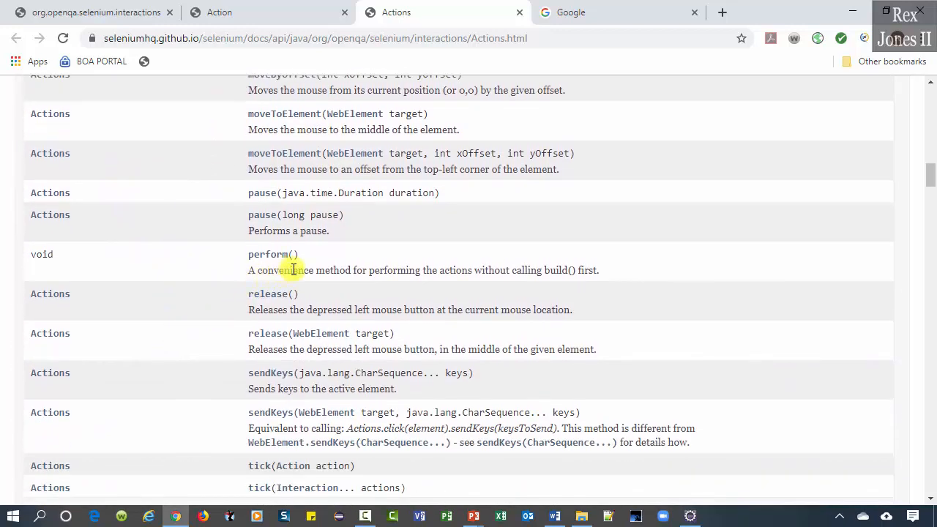
{"action": "mouse_move", "coordinate": [198, 275]}
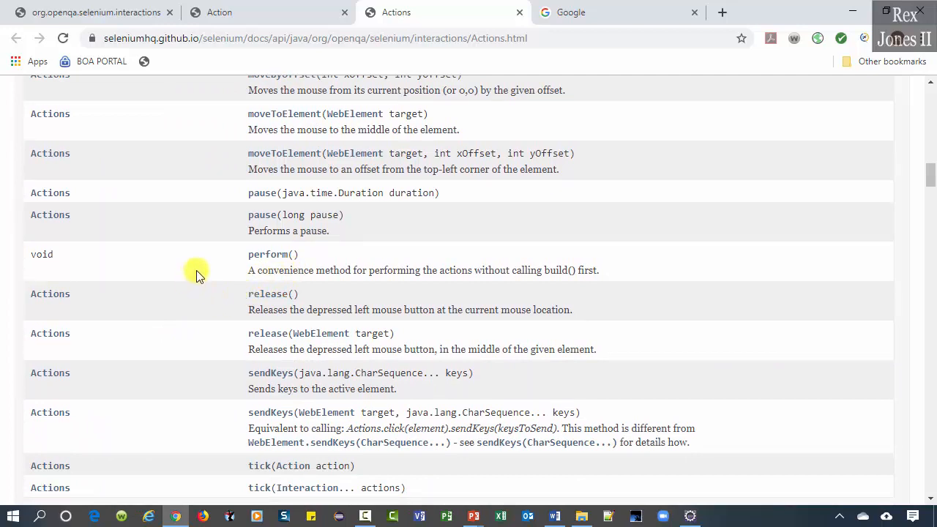
{"action": "mouse_move", "coordinate": [187, 265]}
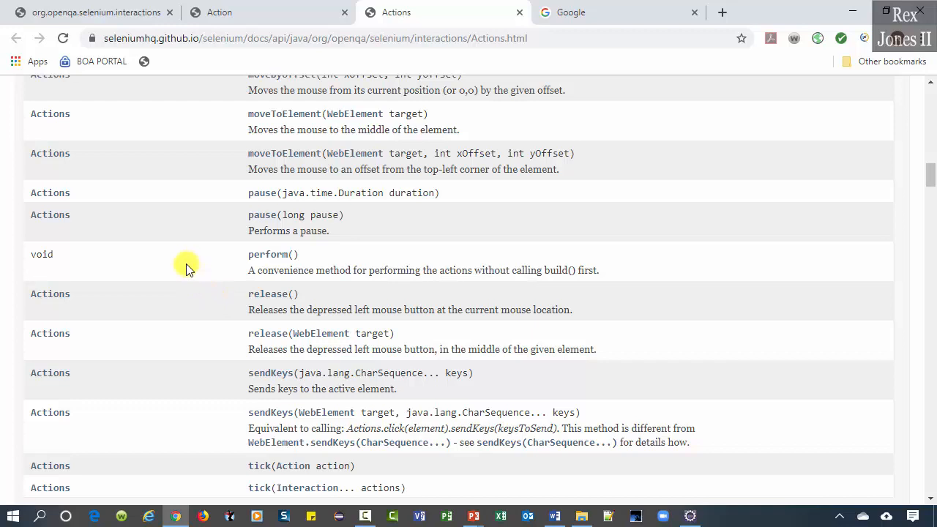
{"action": "mouse_move", "coordinate": [251, 297]}
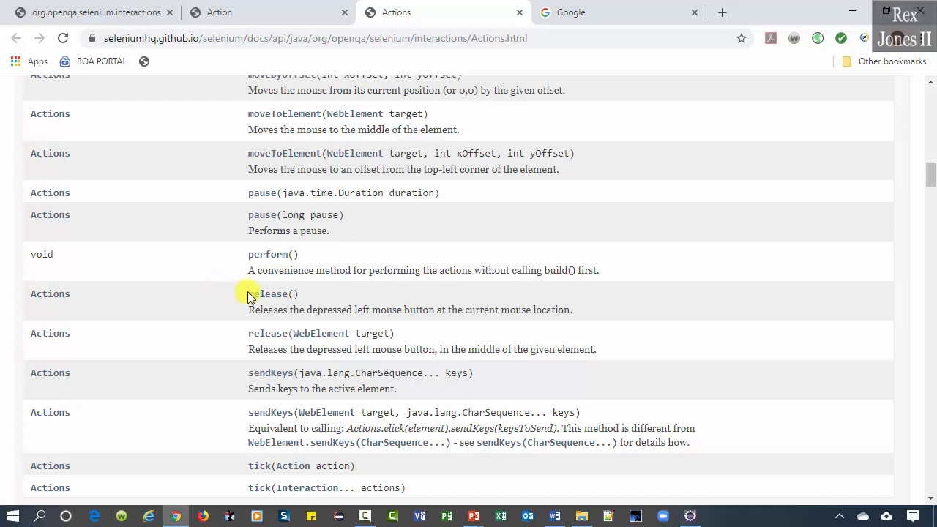
{"action": "mouse_move", "coordinate": [296, 290]}
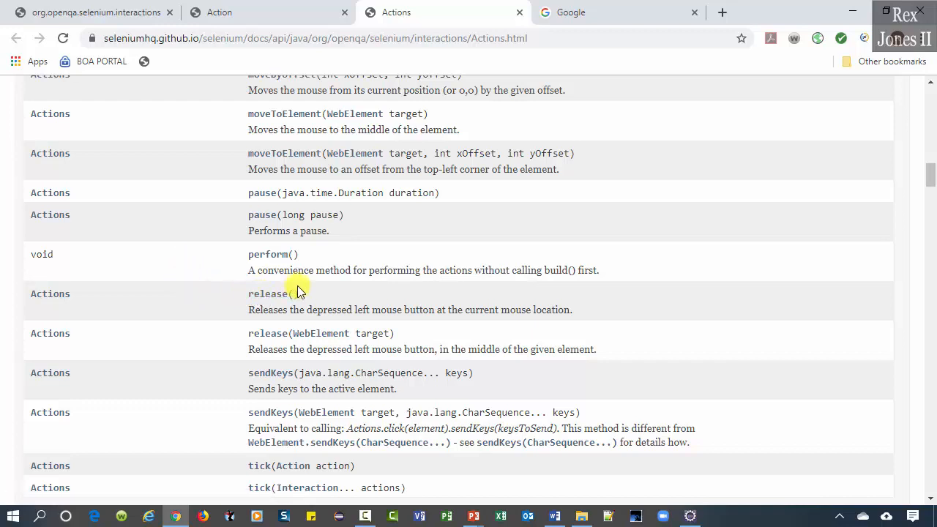
{"action": "mouse_move", "coordinate": [410, 298]}
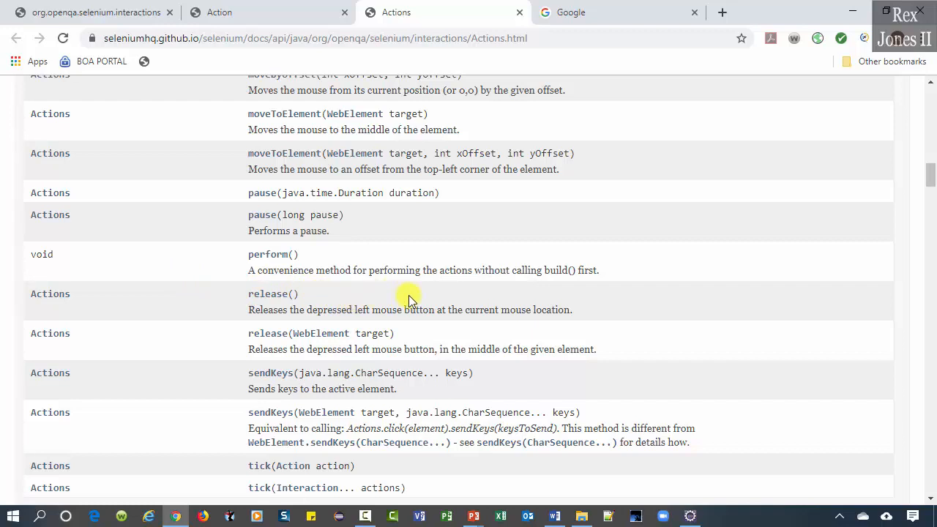
{"action": "mouse_move", "coordinate": [534, 298]}
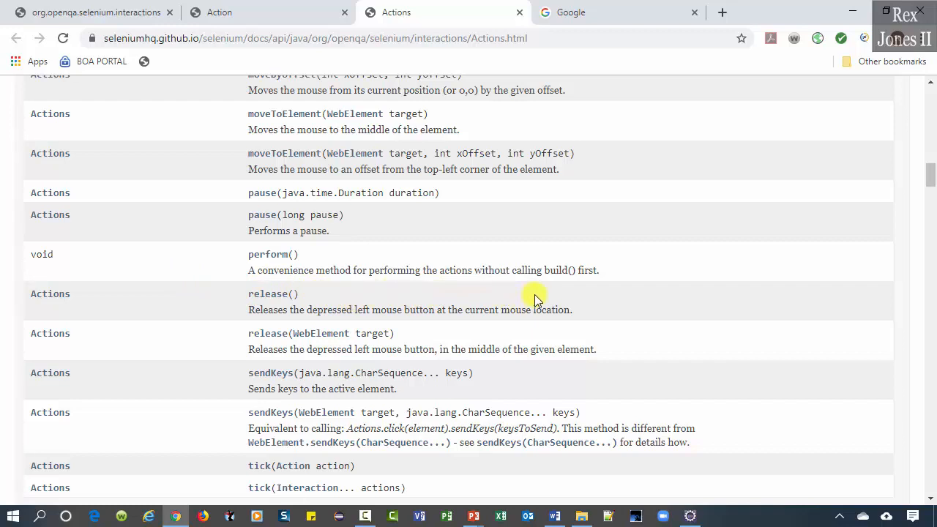
{"action": "mouse_move", "coordinate": [582, 303]}
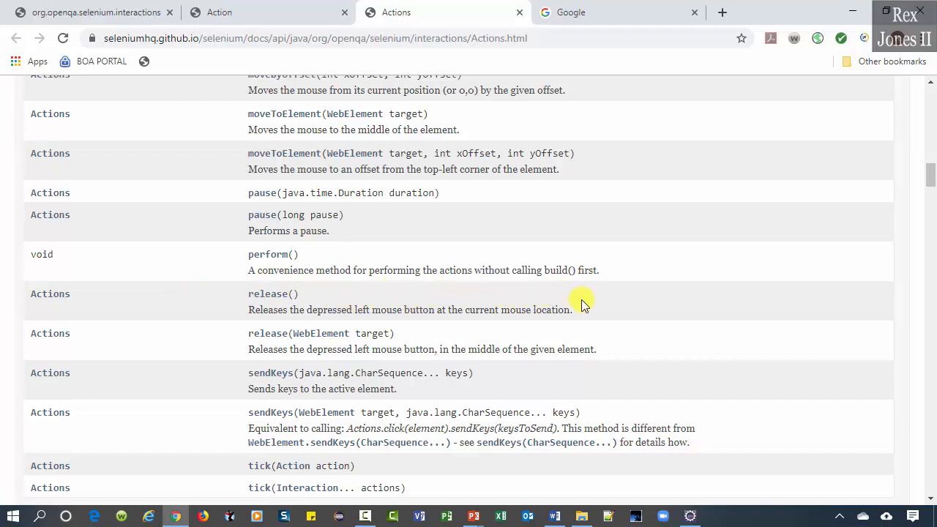
{"action": "scroll", "scroll_direction": "up", "scroll_amount": 3}
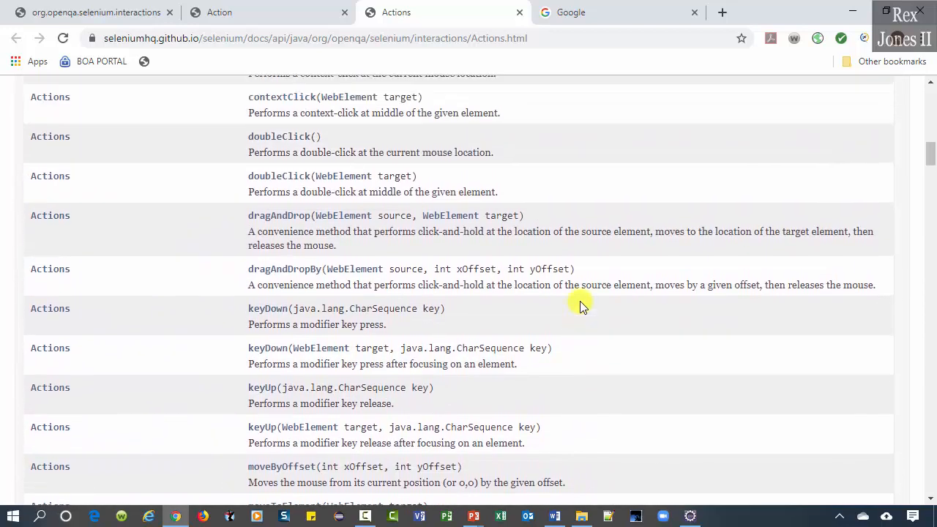
- Scroll up to read the build() description, then switch to the Google tab
{"action": "scroll", "scroll_direction": "up", "scroll_amount": 3}
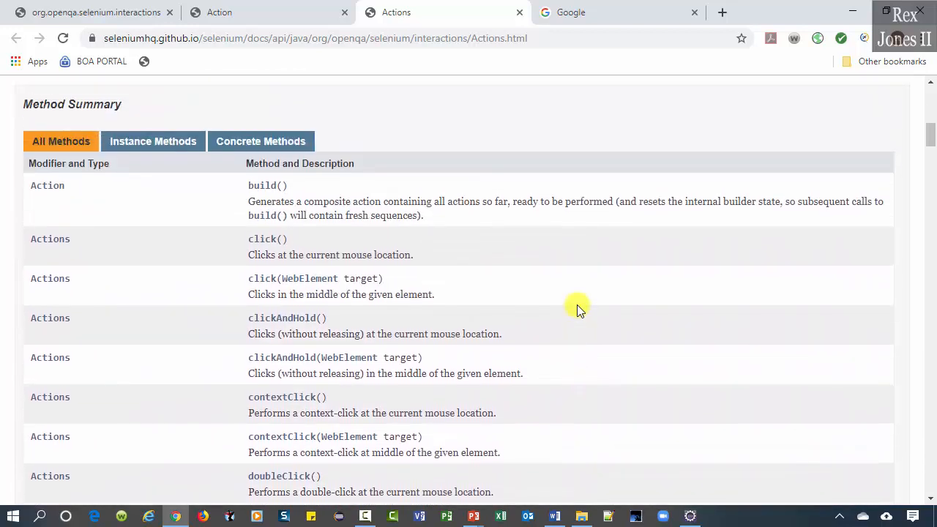
{"action": "mouse_move", "coordinate": [252, 227]}
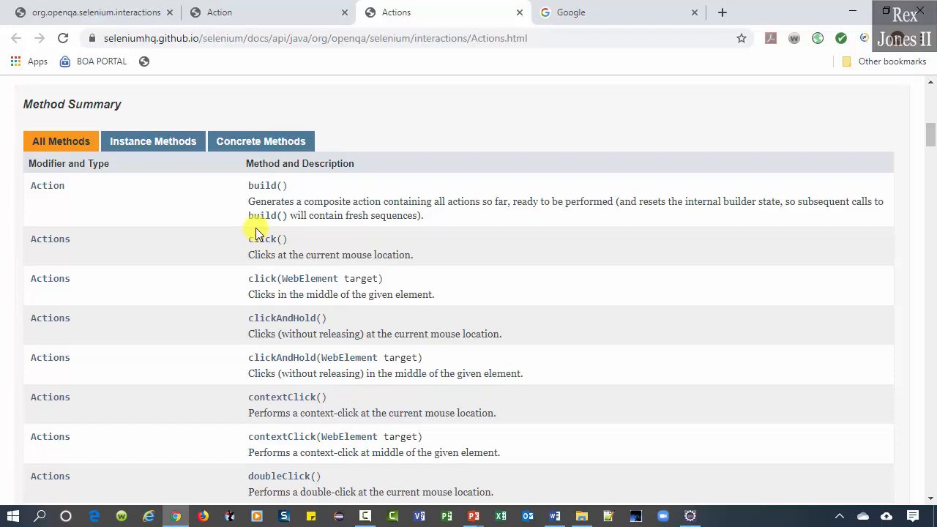
{"action": "mouse_move", "coordinate": [255, 224]}
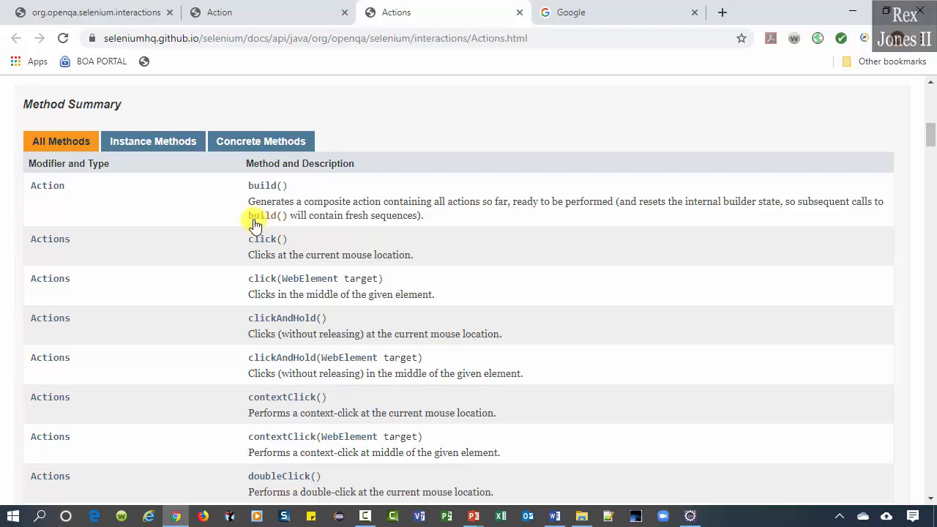
{"action": "mouse_move", "coordinate": [359, 229]}
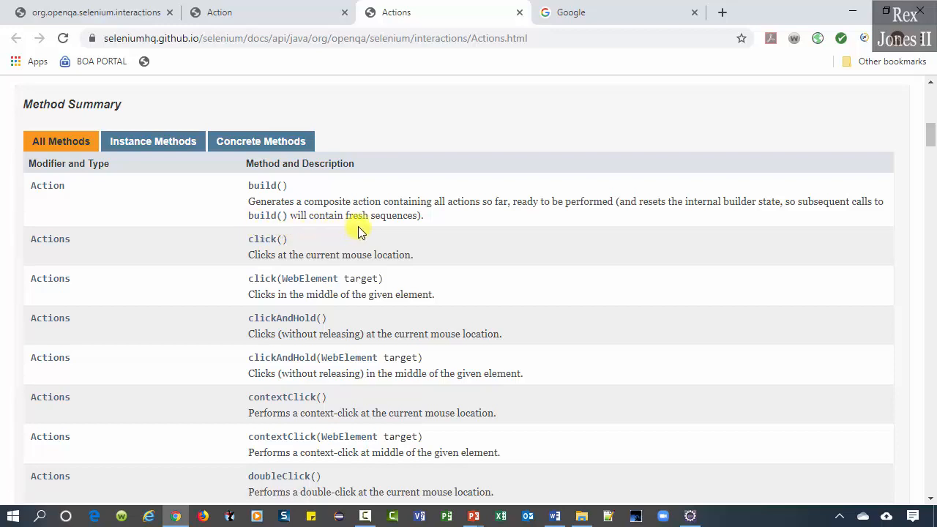
{"action": "mouse_move", "coordinate": [461, 227]}
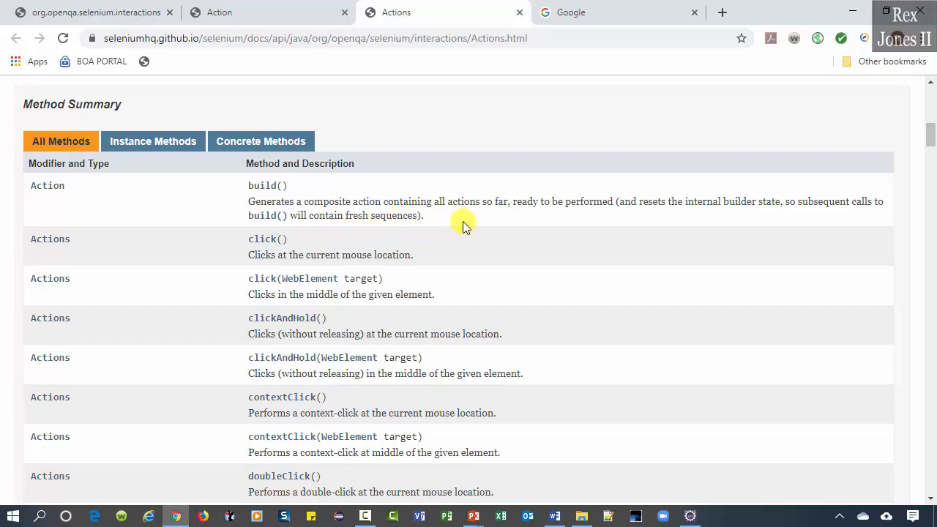
{"action": "left_click", "coordinate": [575, 12]}
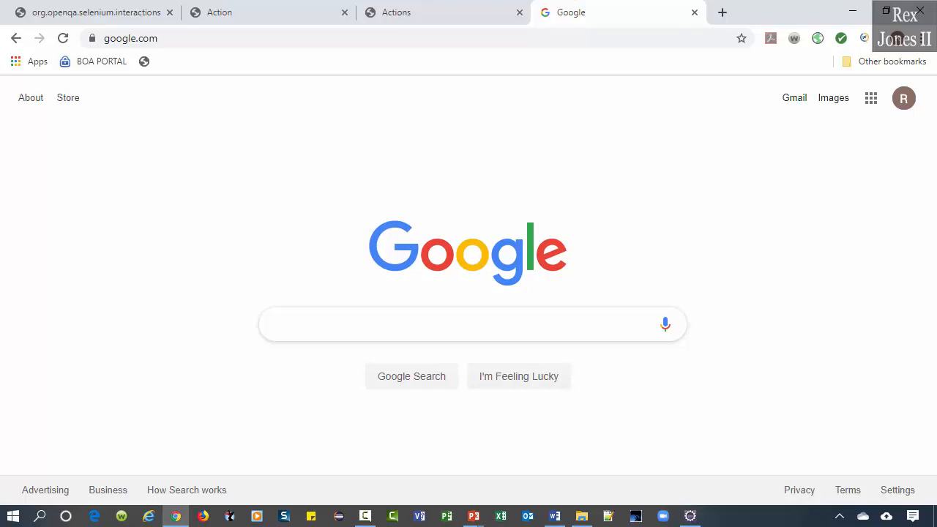
- Type TEST into the Google search box
{"action": "type", "text": "TEST"}
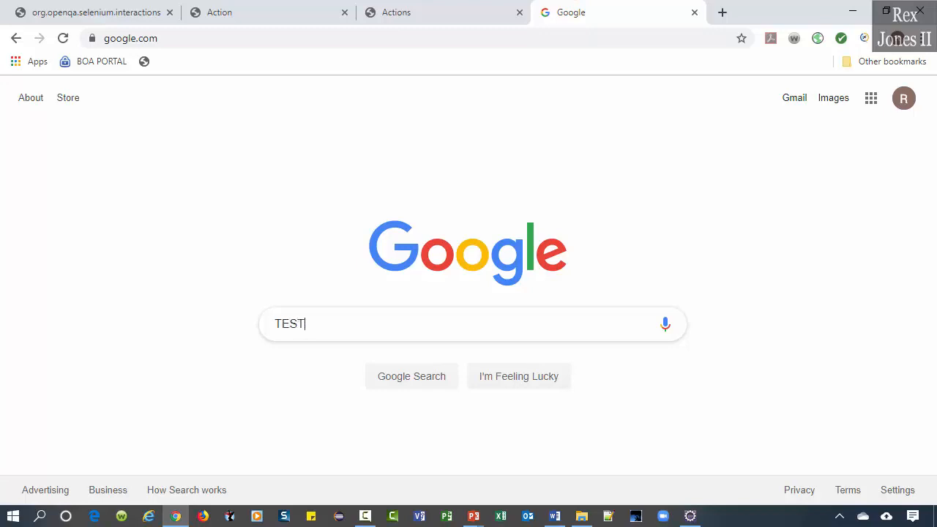
{"action": "mouse_move", "coordinate": [380, 299]}
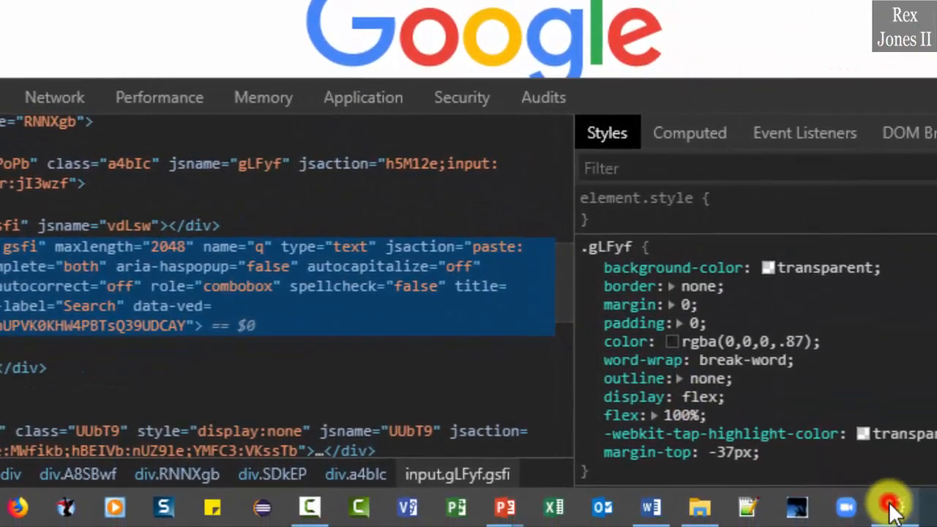
- In enterAllCaps_Action, declare searchBox as driver.findElement(By.name("q"))
{"action": "left_click", "coordinate": [892, 506]}
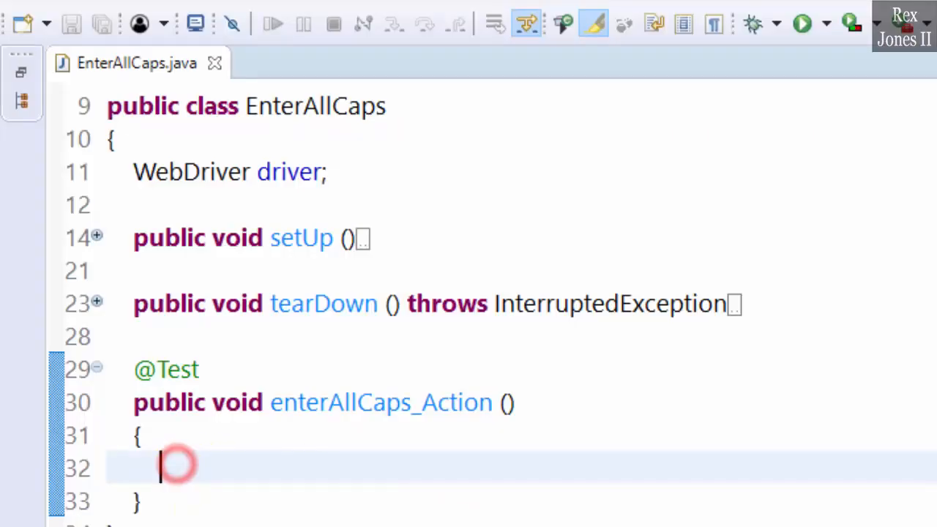
{"action": "scroll", "scroll_direction": "down", "scroll_amount": 3}
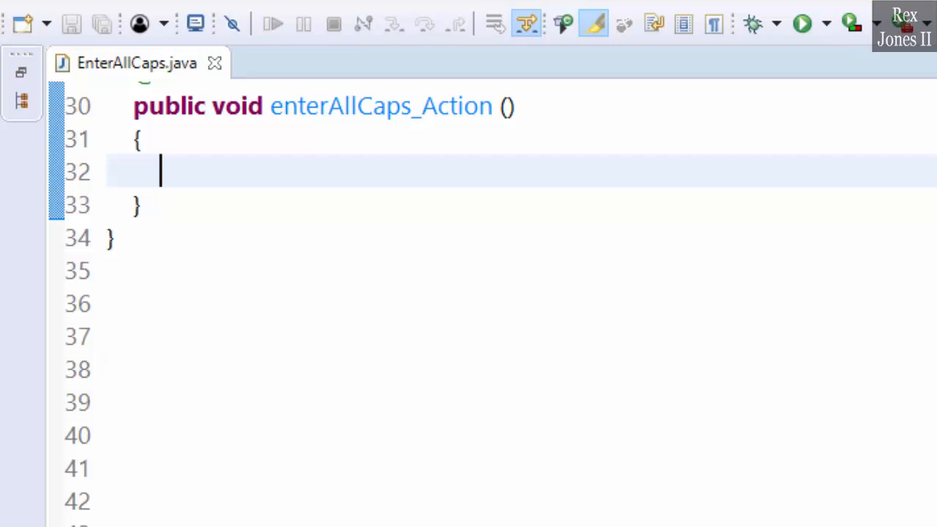
{"action": "type", "text": "WebEl"}
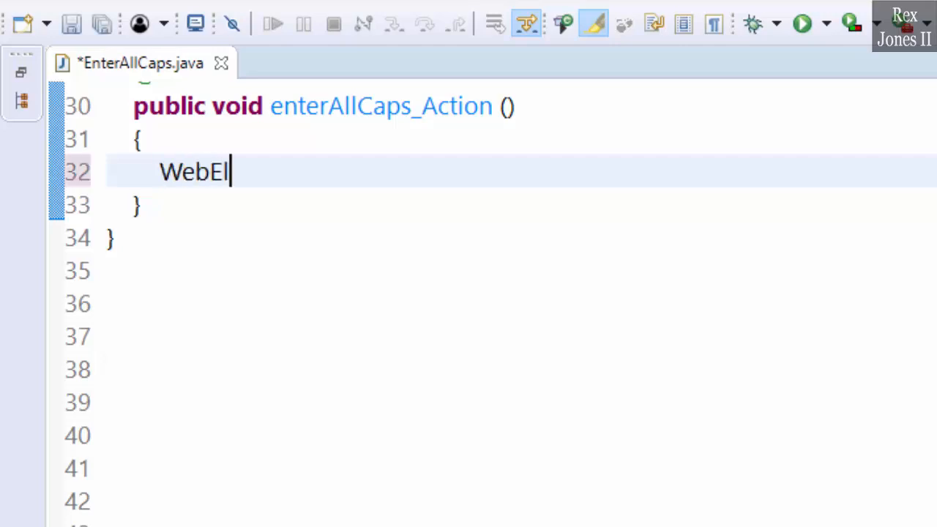
{"action": "type", "text": "ement searc"}
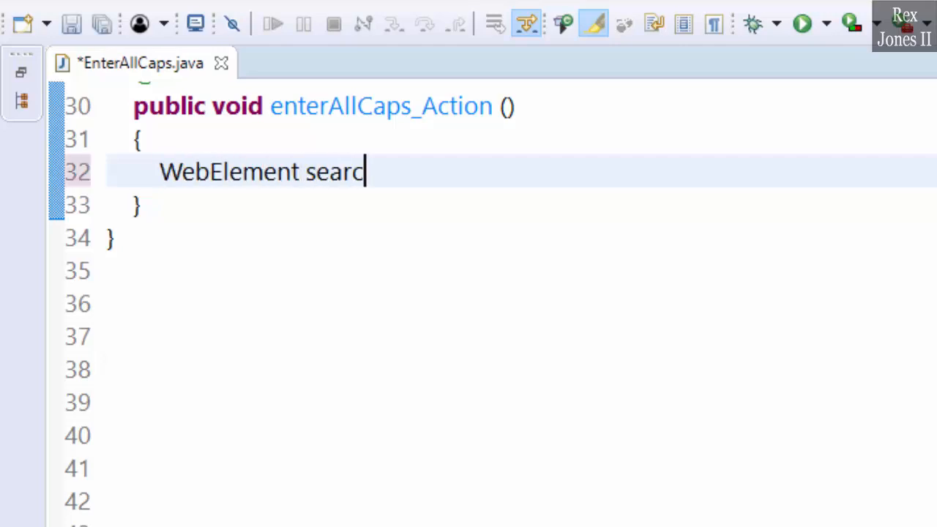
{"action": "type", "text": "hBox ="}
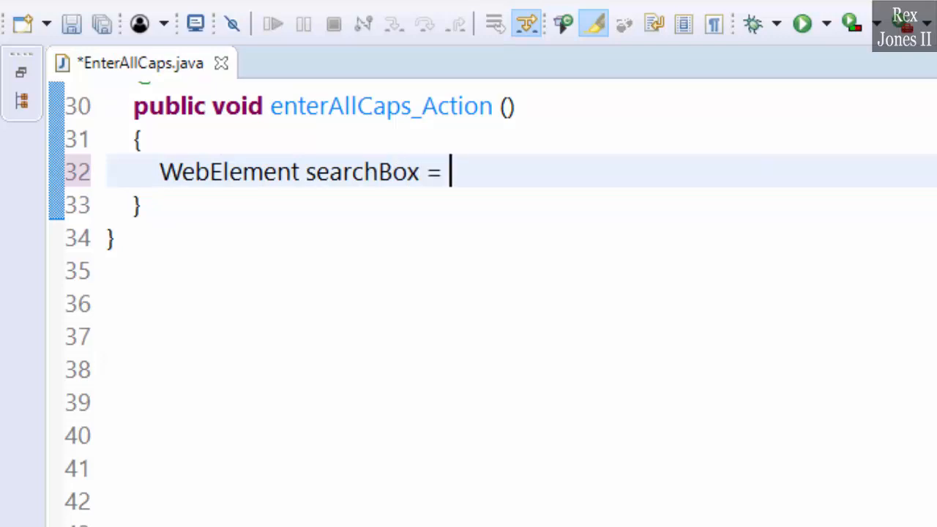
{"action": "type", "text": "driver.findElement(By.name(\"q"}
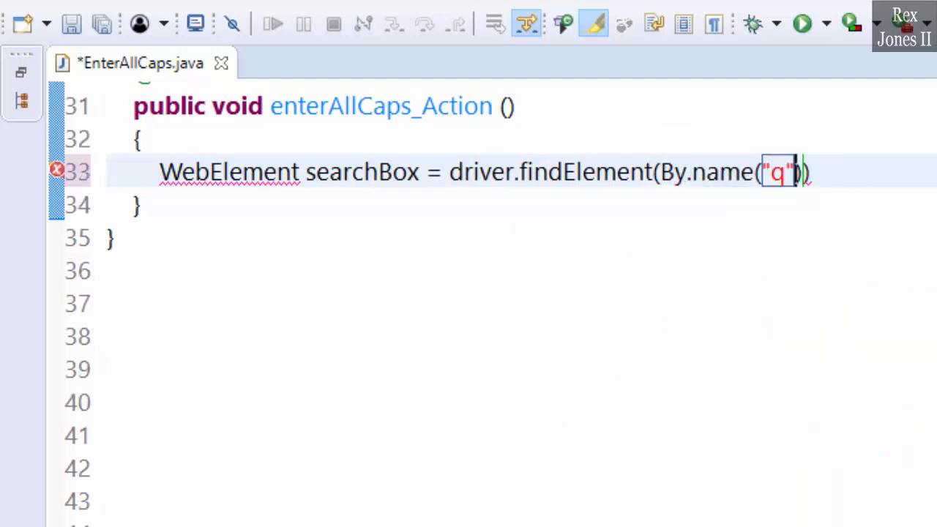
{"action": "type", "text": ";"}
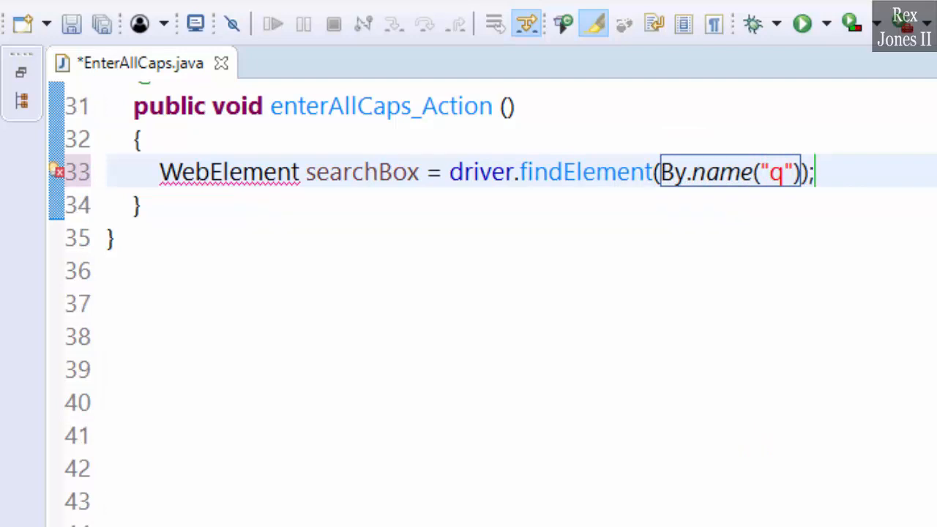
- Declare Actions act = new Actions(driver);
{"action": "type", "text": "Ac"}
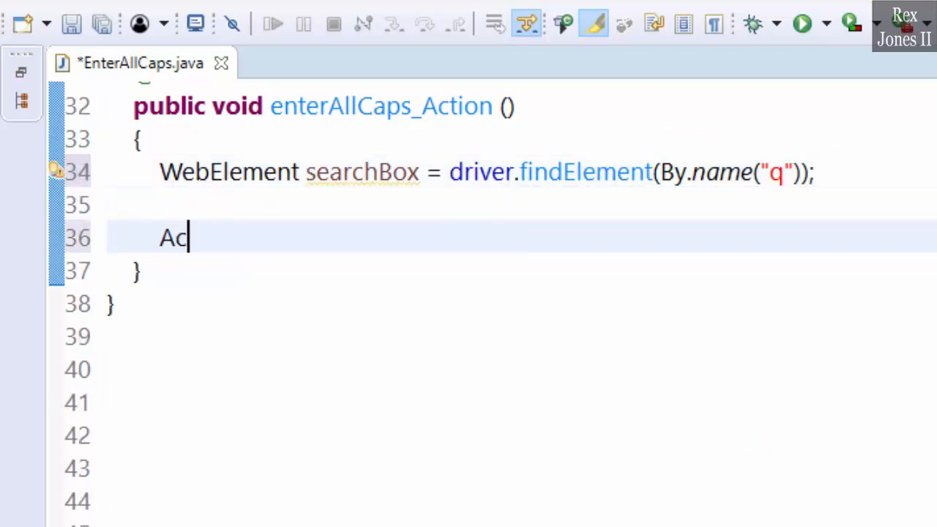
{"action": "type", "text": "tions act"}
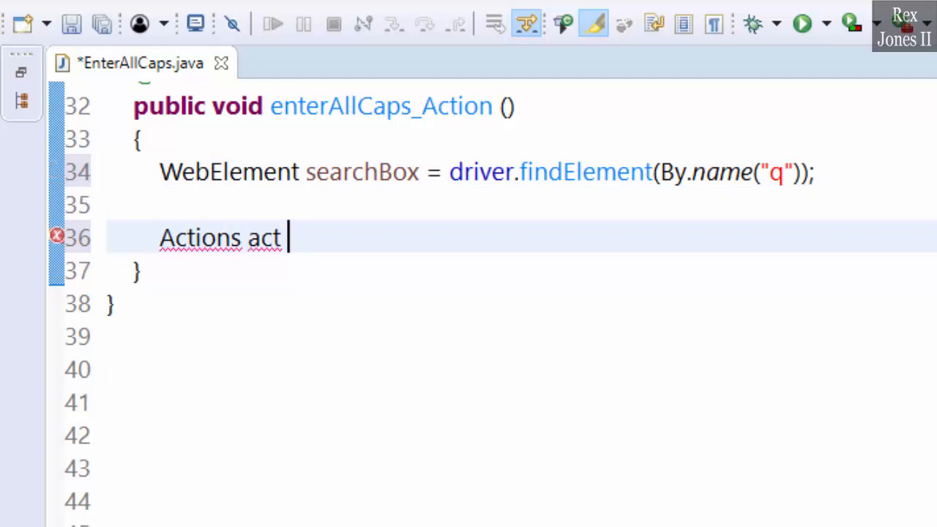
{"action": "type", "text": "= new Actions"}
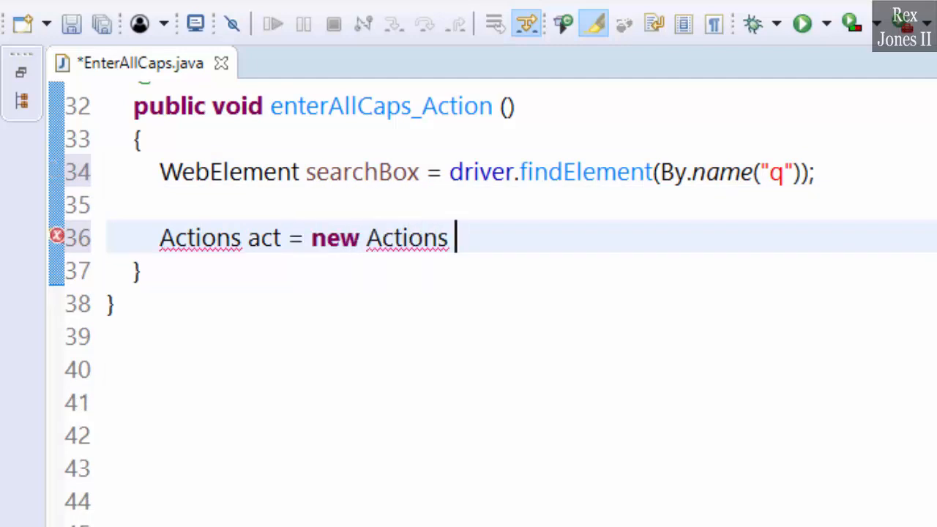
{"action": "type", "text": "(dr"}
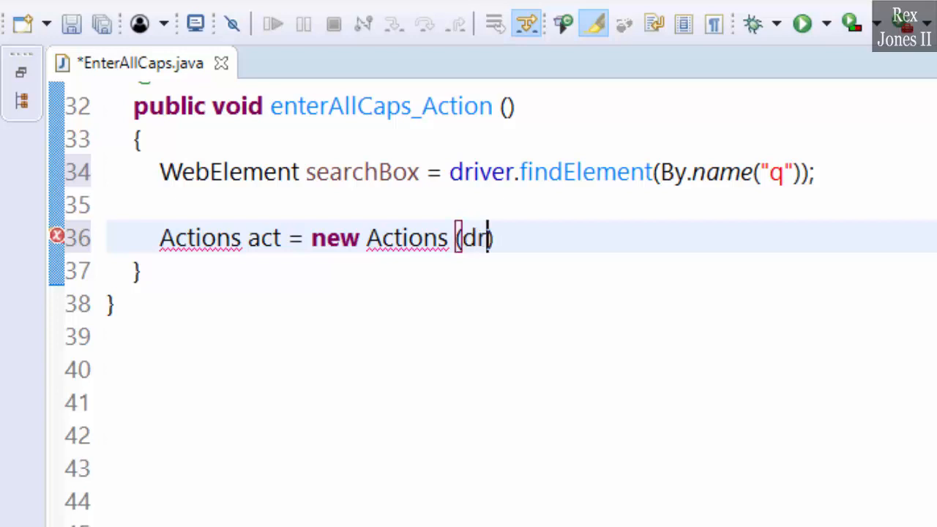
{"action": "type", "text": "iver"}
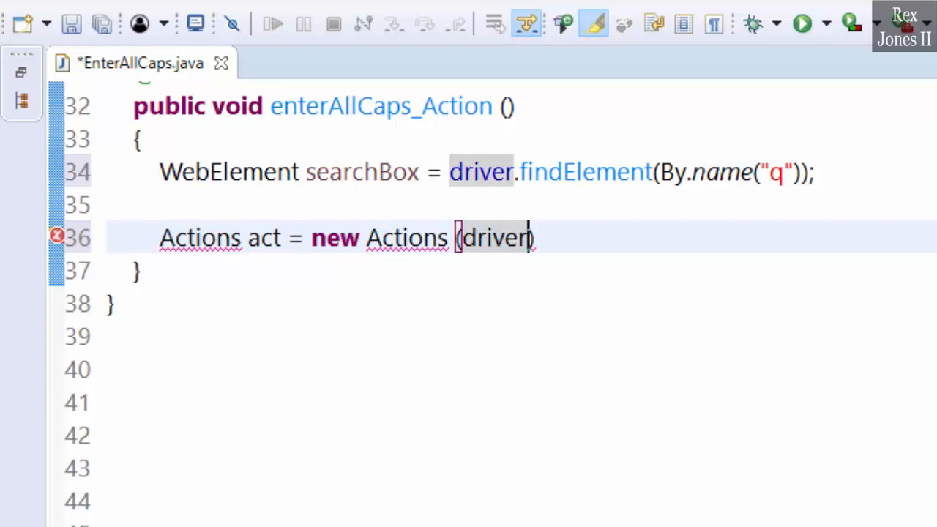
{"action": "type", "text": ";"}
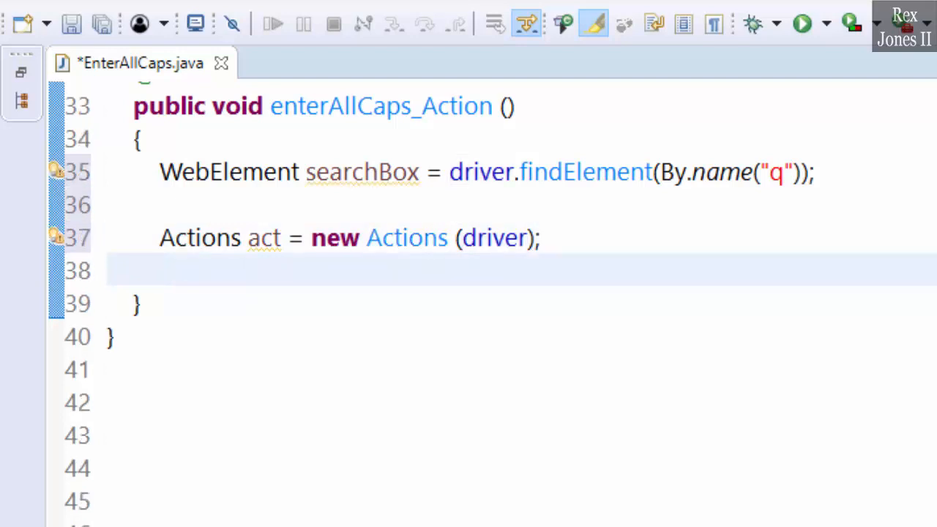
- Add act.keyDown(searchBox, Keys.SHIFT); using content assist, then start a new line
{"action": "left_click", "coordinate": [160, 269]}
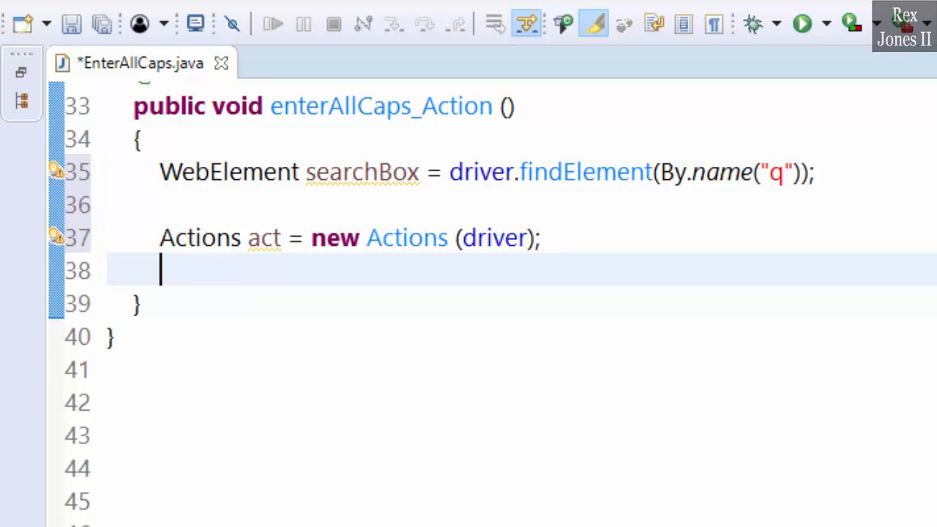
{"action": "type", "text": "act"}
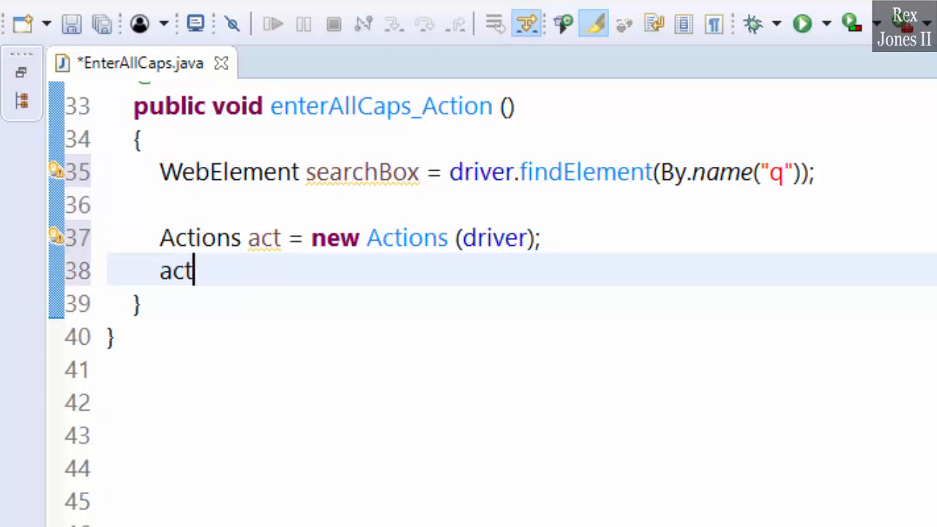
{"action": "type", "text": ".key"}
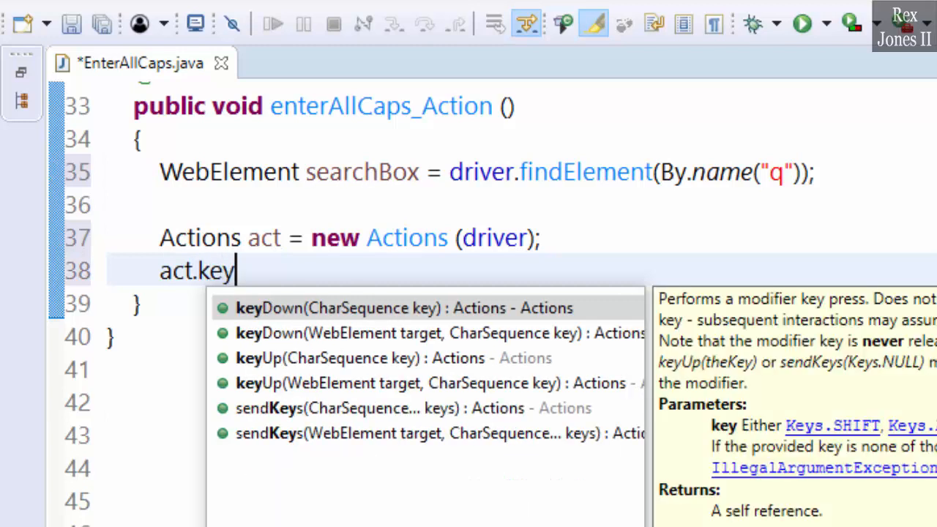
{"action": "type", "text": "d"}
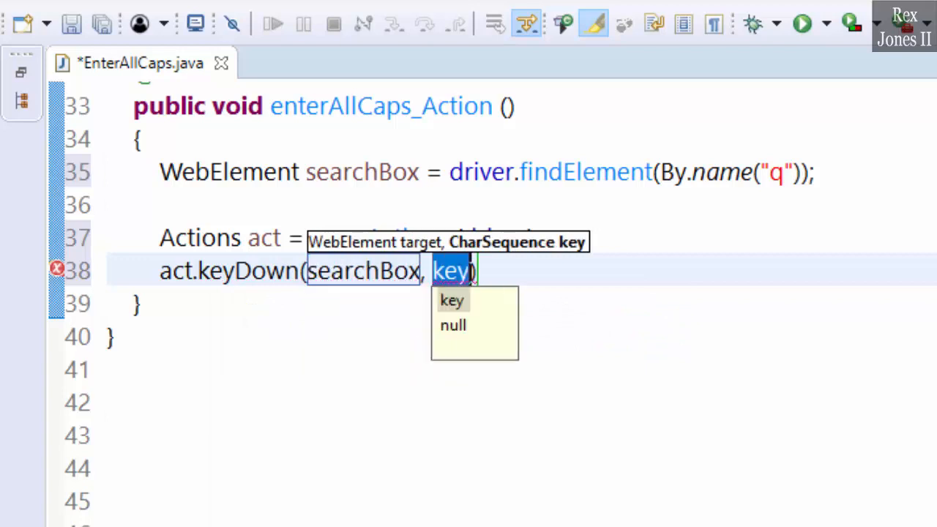
{"action": "type", "text": "Keys"}
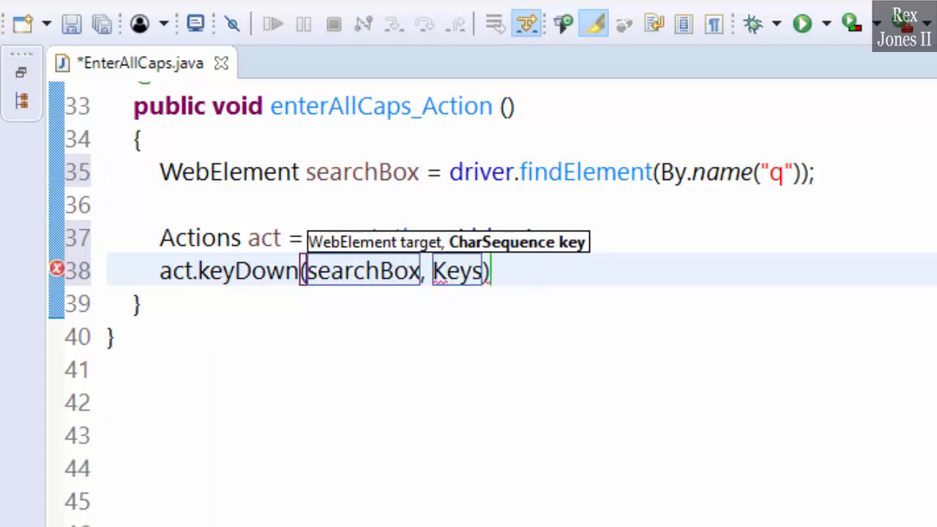
{"action": "type", "text": "shi"}
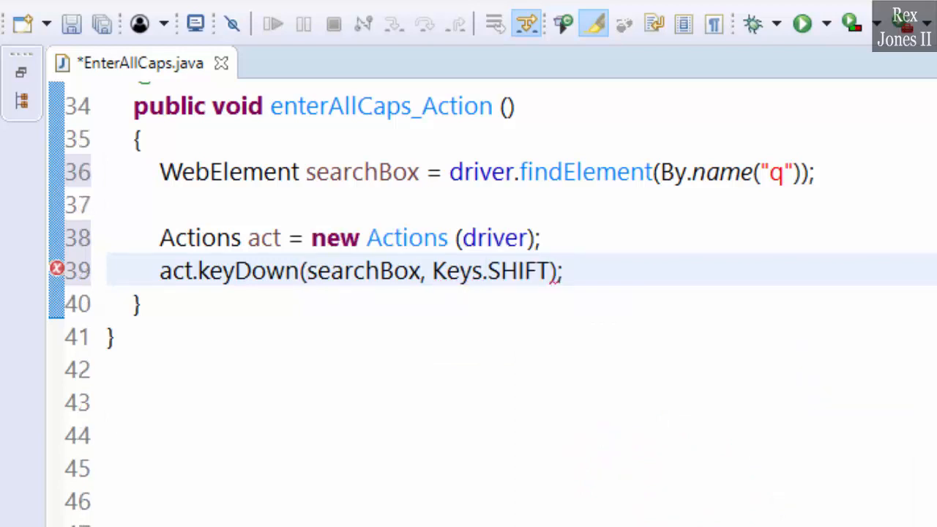
{"action": "key", "text": "Return"}
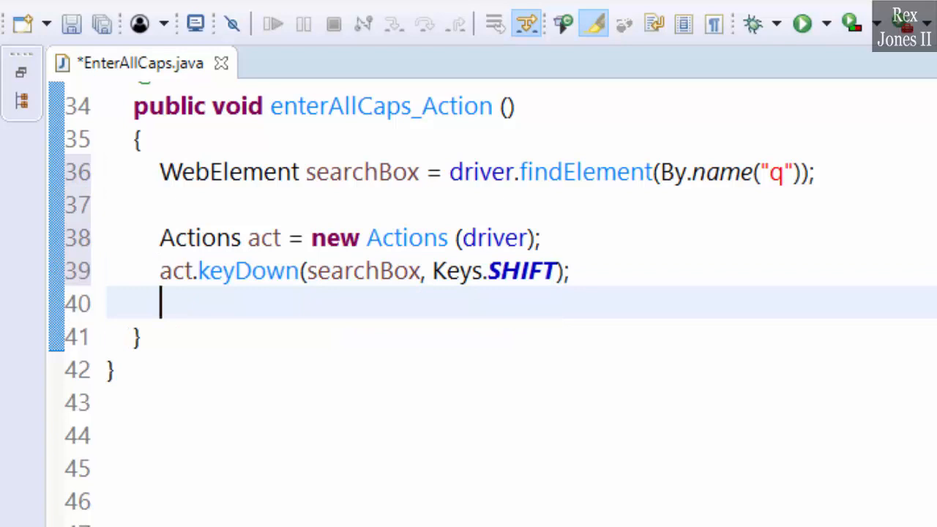
- Add act.sendKeys(searchBox, "with build") using the target-element overload
{"action": "type", "text": "act"}
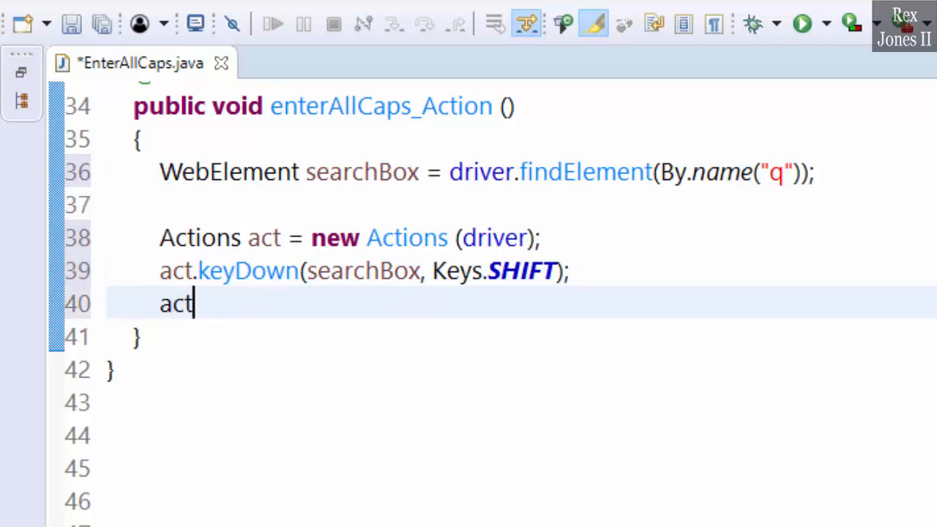
{"action": "type", "text": ".send"}
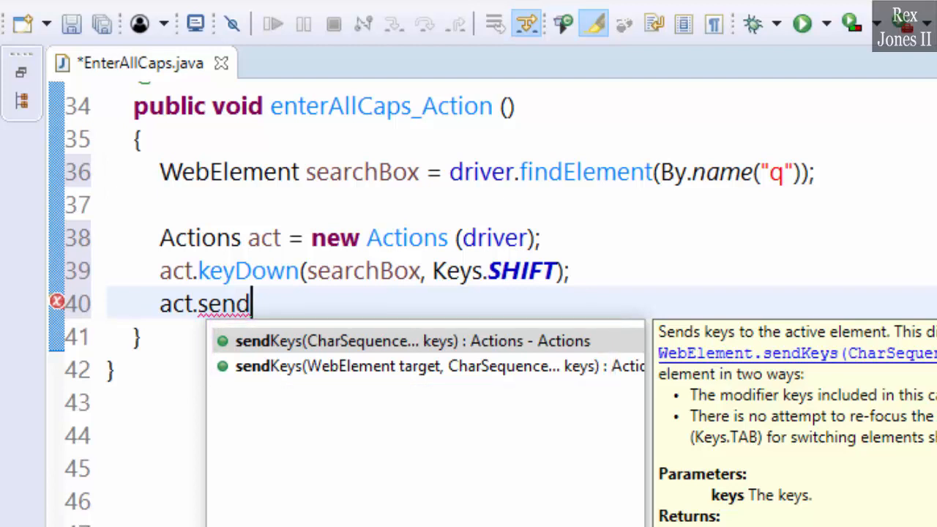
{"action": "left_click", "coordinate": [437, 366]}
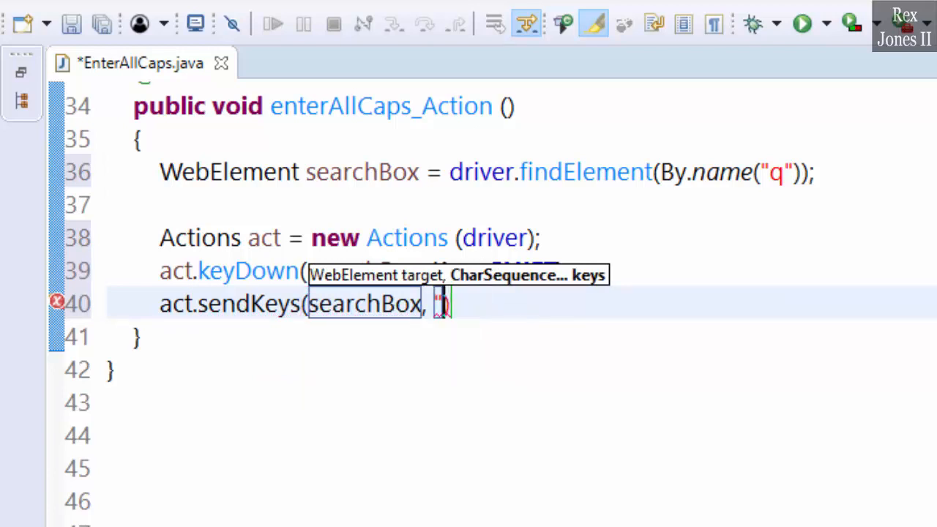
{"action": "type", "text": "with bui"}
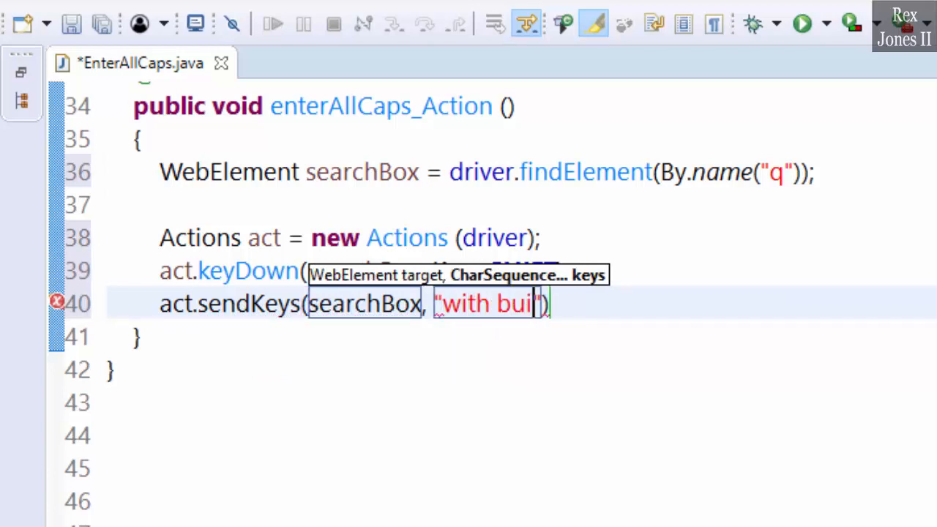
{"action": "type", "text": "ld"}
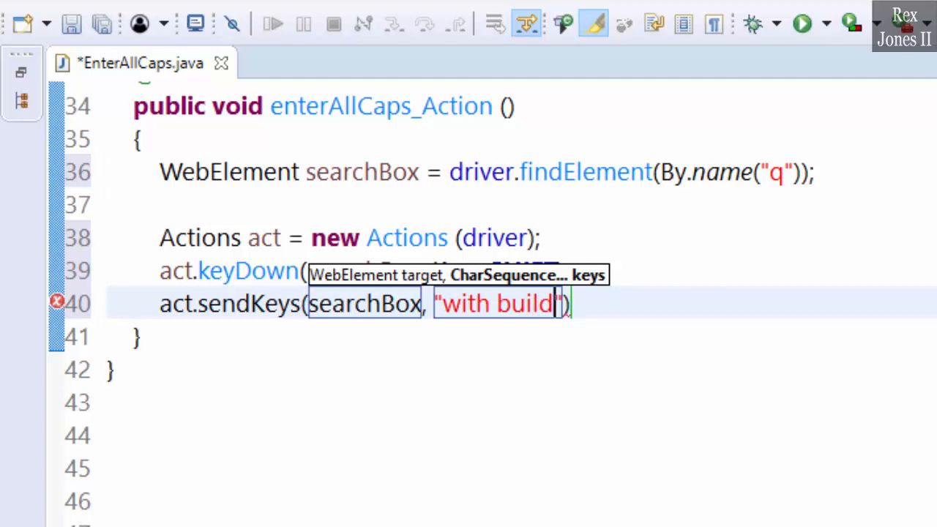
{"action": "double_click", "coordinate": [498, 304]}
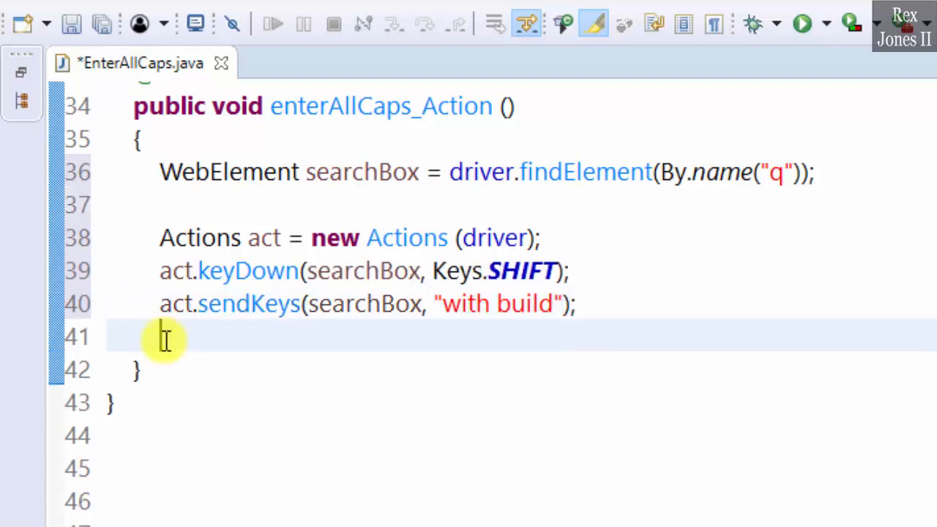
{"action": "mouse_move", "coordinate": [247, 270]}
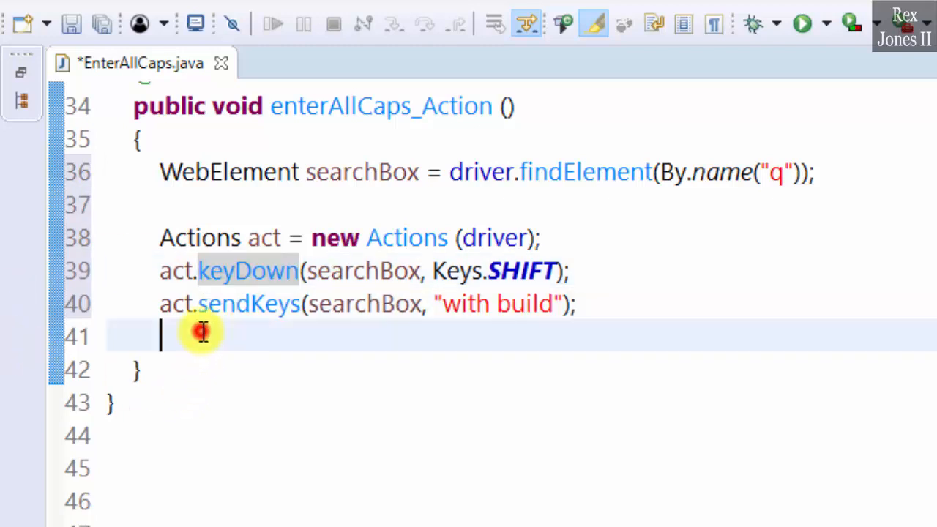
- Add act.keyUp(searchBox, Keys.SHIFT); and save the class
{"action": "type", "text": "act"}
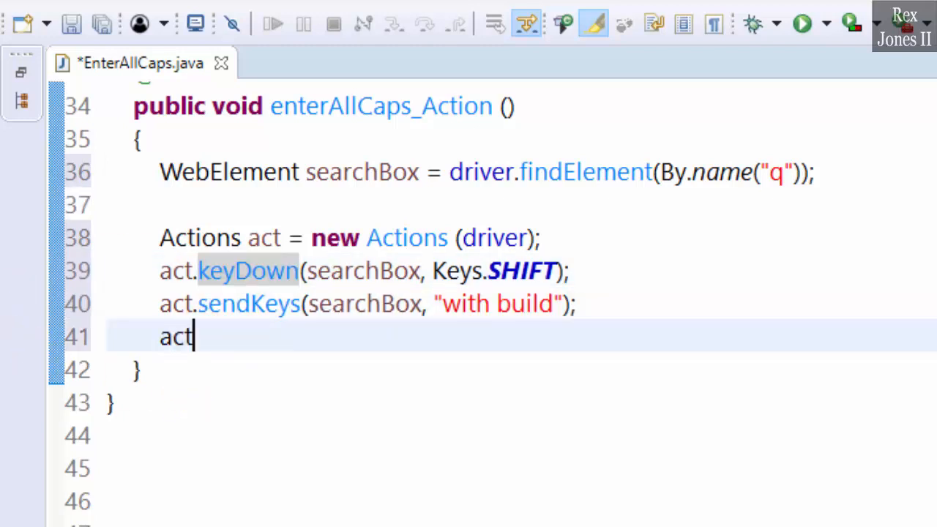
{"action": "type", "text": "key"}
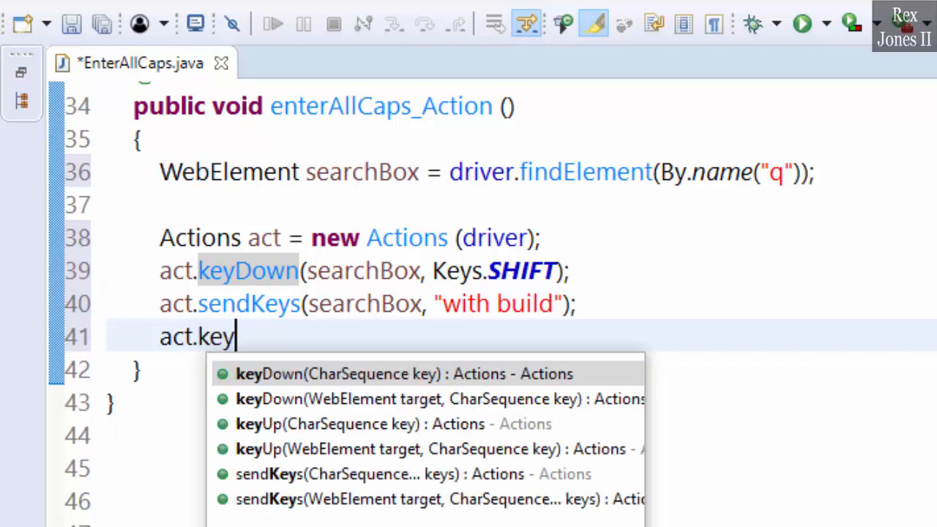
{"action": "type", "text": "u"}
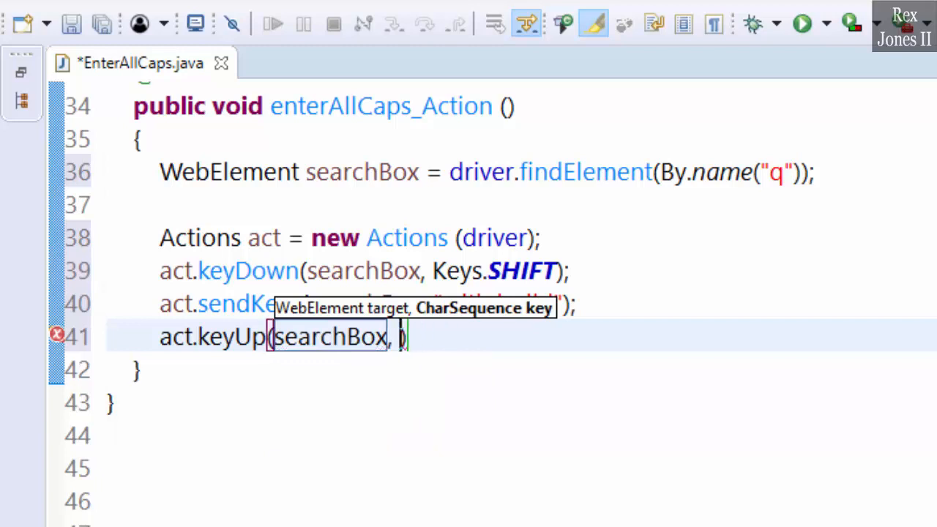
{"action": "type", "text": "Keys.sh"}
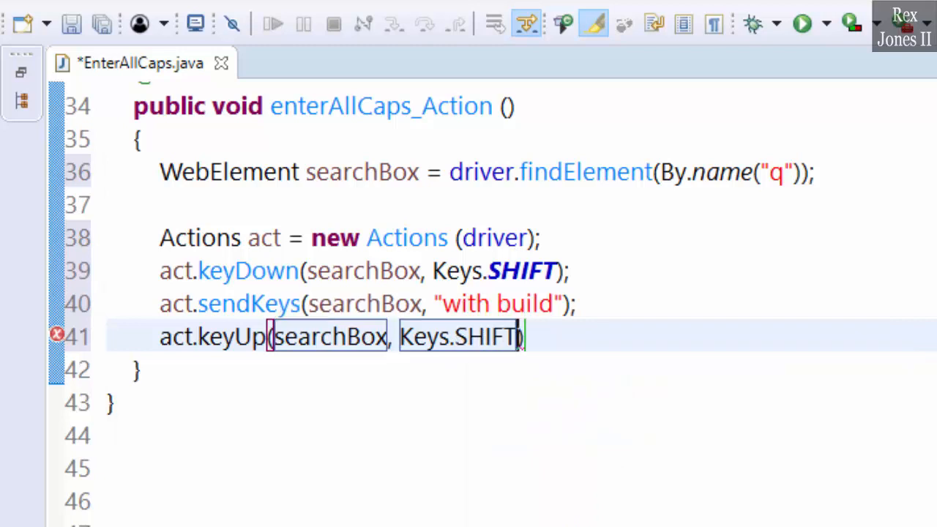
{"action": "type", "text": ";"}
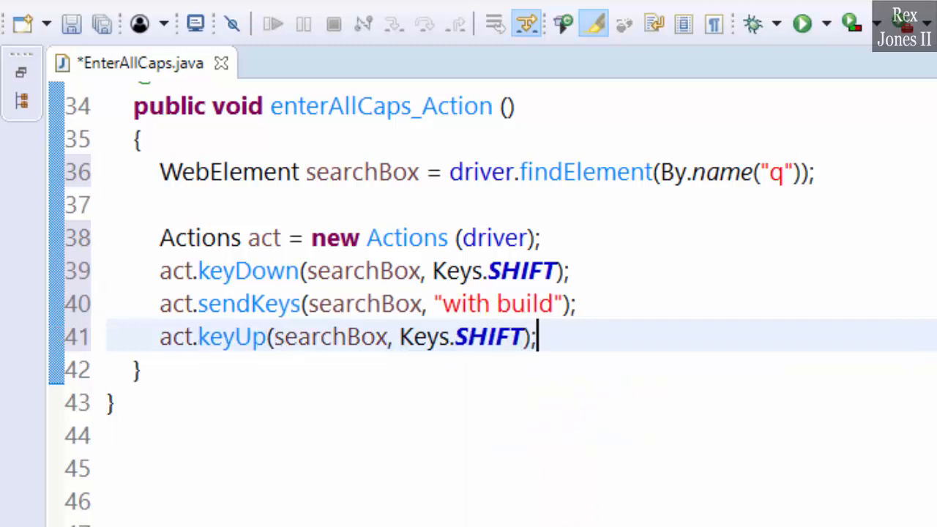
{"action": "key", "text": "ctrl+s"}
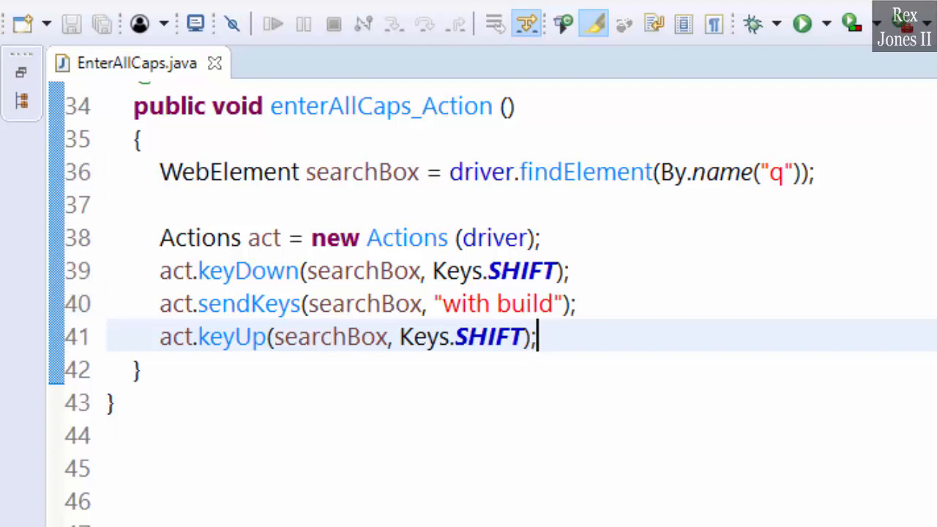
{"action": "key", "text": "Return"}
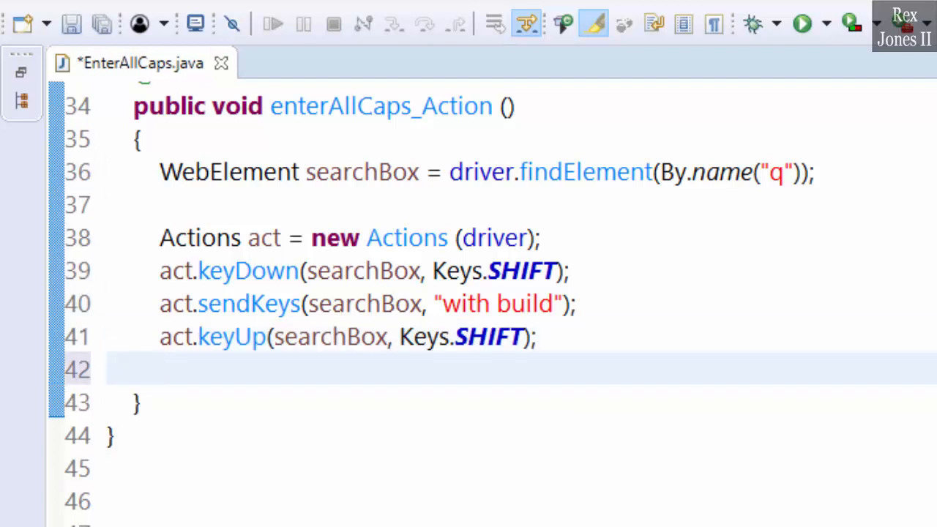
- Build act into an Action variable, import org.openqa.selenium.interactions.Action, start action.perform()
{"action": "type", "text": "act.build("}
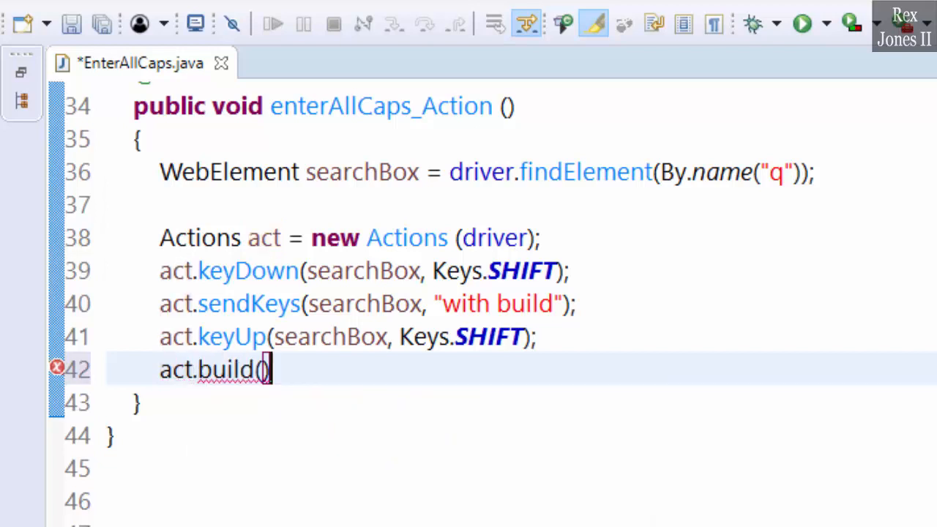
{"action": "type", "text": ";"}
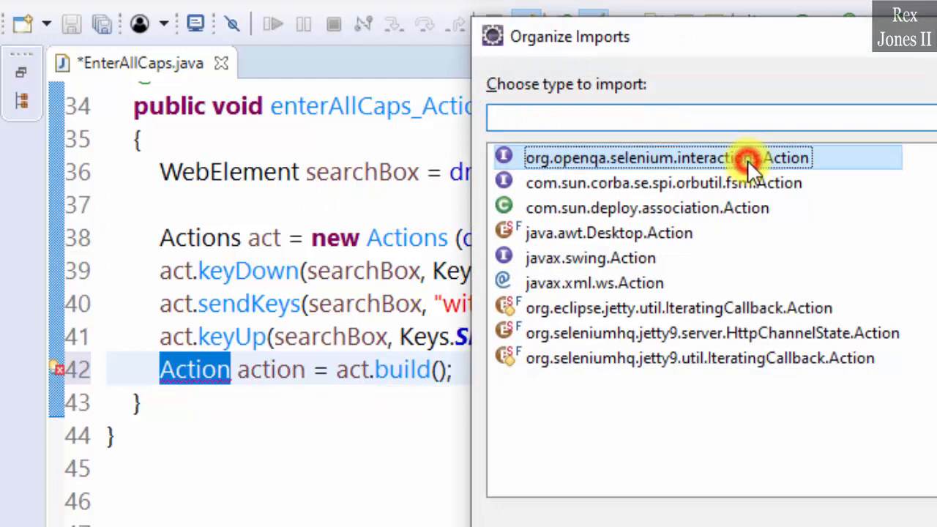
{"action": "left_click", "coordinate": [666, 158]}
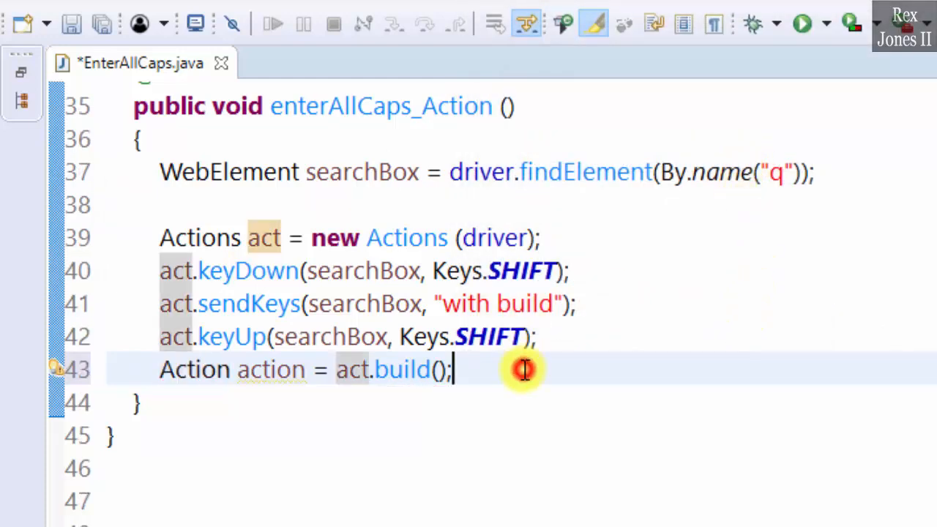
{"action": "key", "text": "Return"}
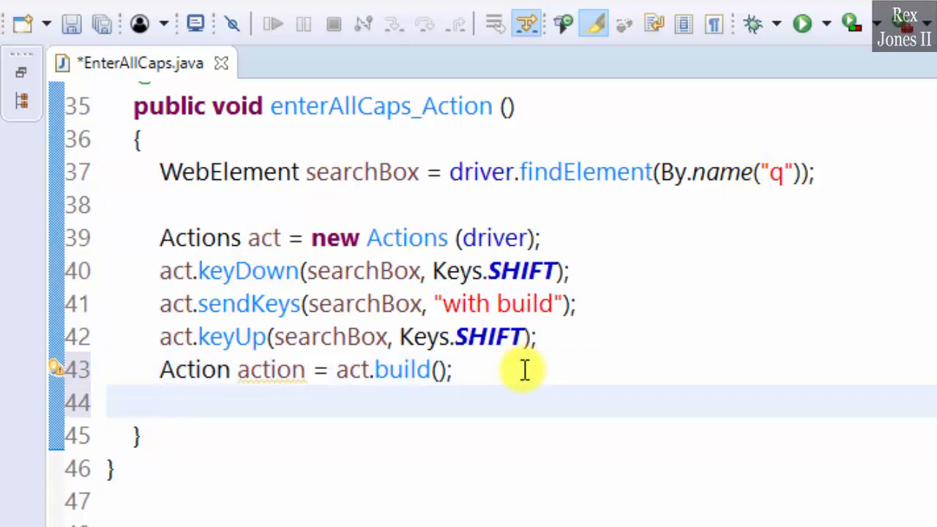
{"action": "type", "text": "action"}
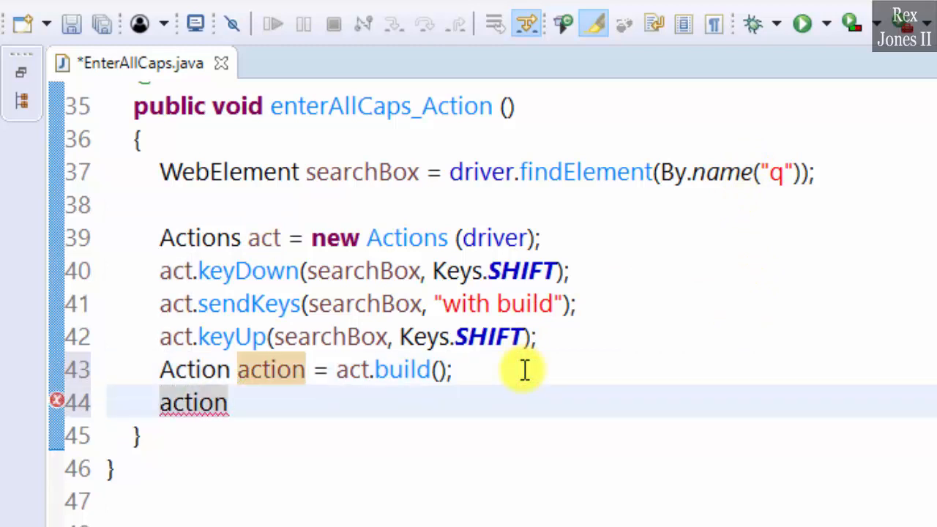
{"action": "type", "text": ".perform();"}
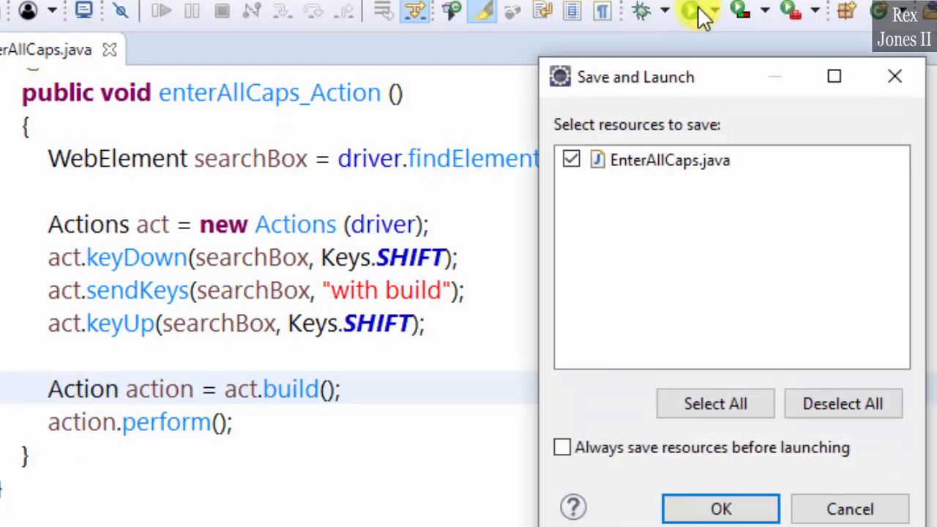
- Save and run EnterAllCaps as a TestNG test, watching Chrome type into Google
{"action": "left_click", "coordinate": [720, 509]}
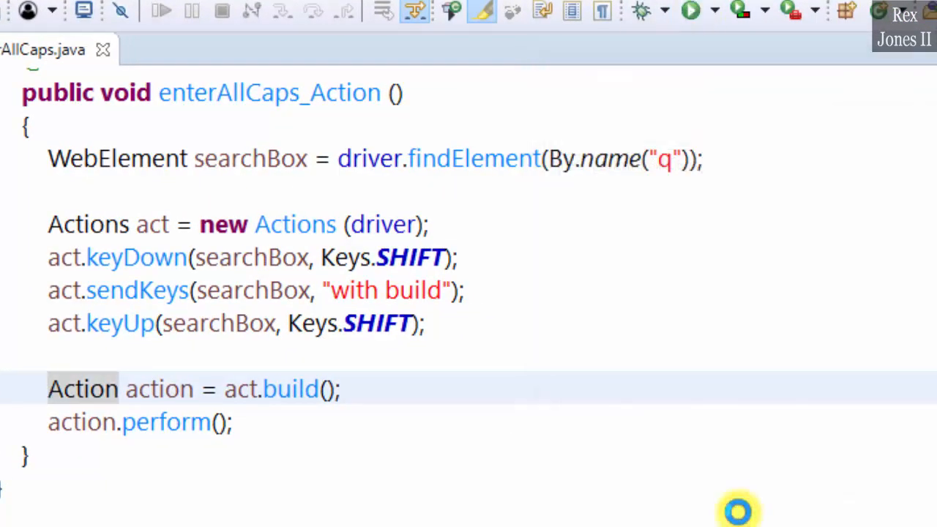
{"action": "left_click", "coordinate": [689, 9]}
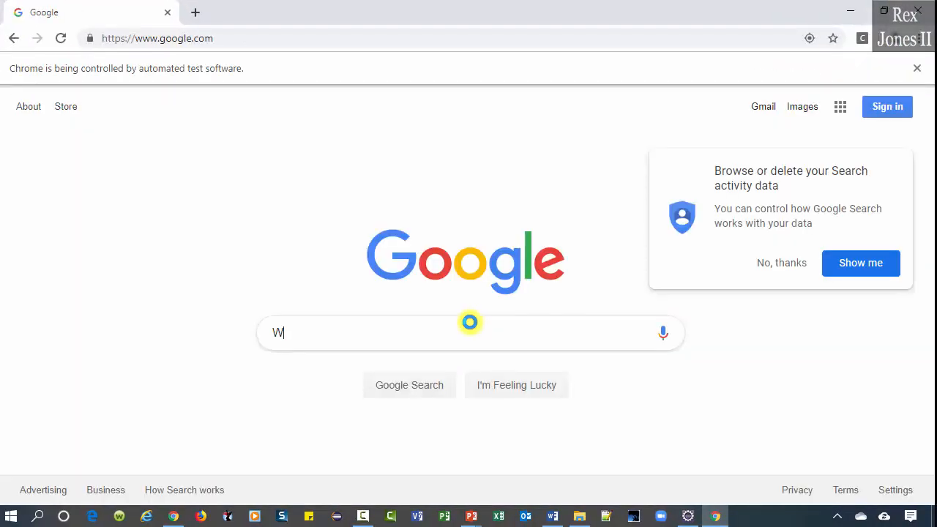
{"action": "type", "text": "ITH BUILD"}
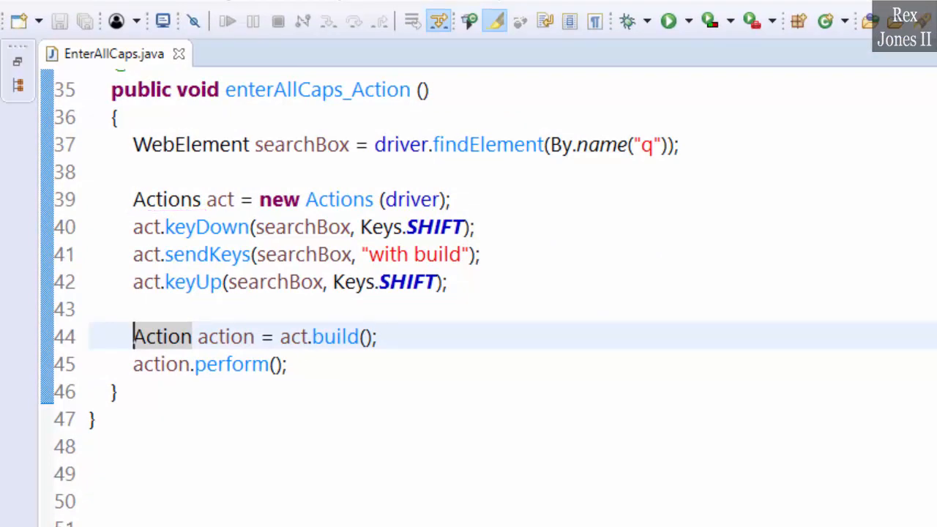
{"action": "mouse_move", "coordinate": [457, 342]}
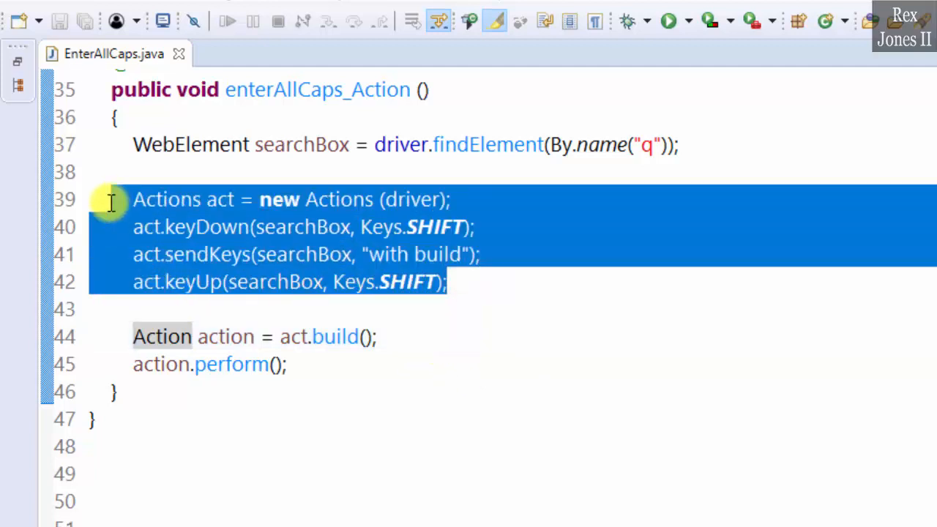
{"action": "mouse_move", "coordinate": [294, 336]}
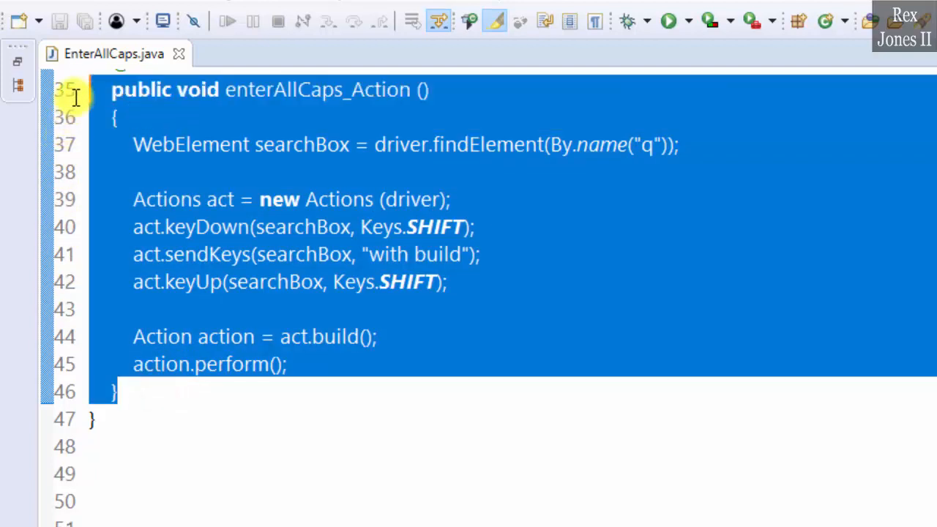
- Paste the copied method below as enterAllCaps_Actions, sending "without build"
{"action": "left_click", "coordinate": [139, 390]}
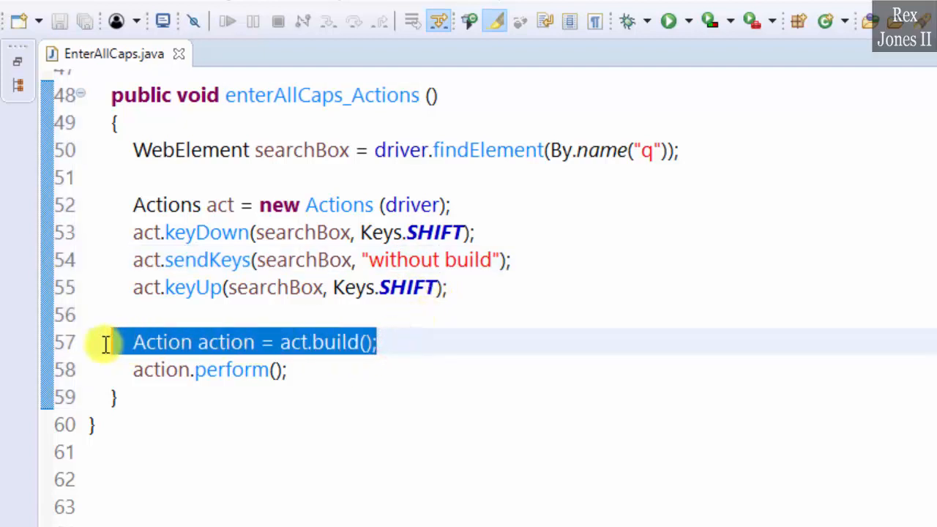
{"action": "left_click", "coordinate": [376, 342]}
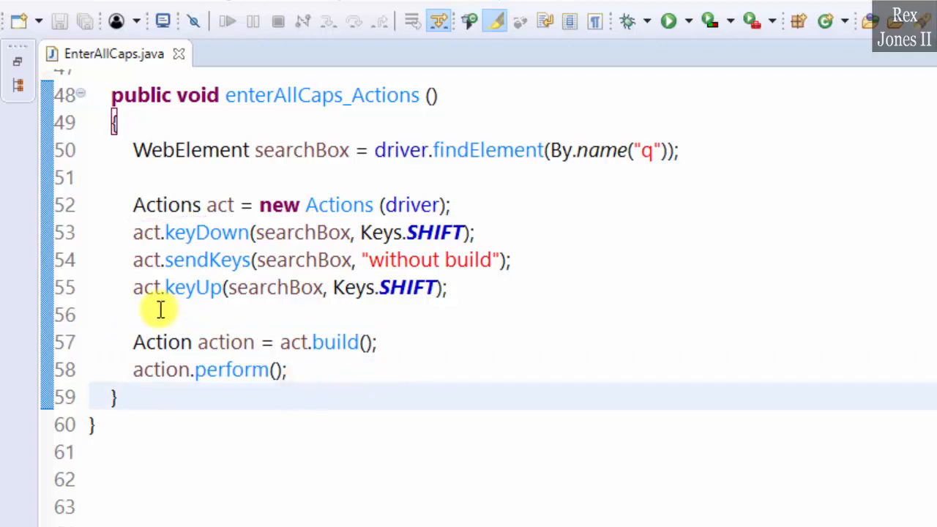
- Add act.perform(); and delete the separate Action build and action.perform() lines
{"action": "type", "text": "act"}
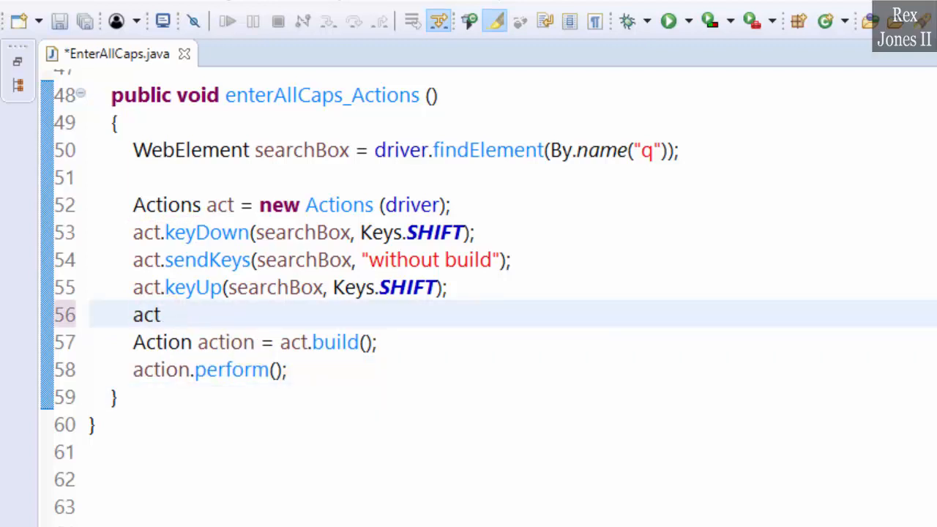
{"action": "type", "text": ".perform();"}
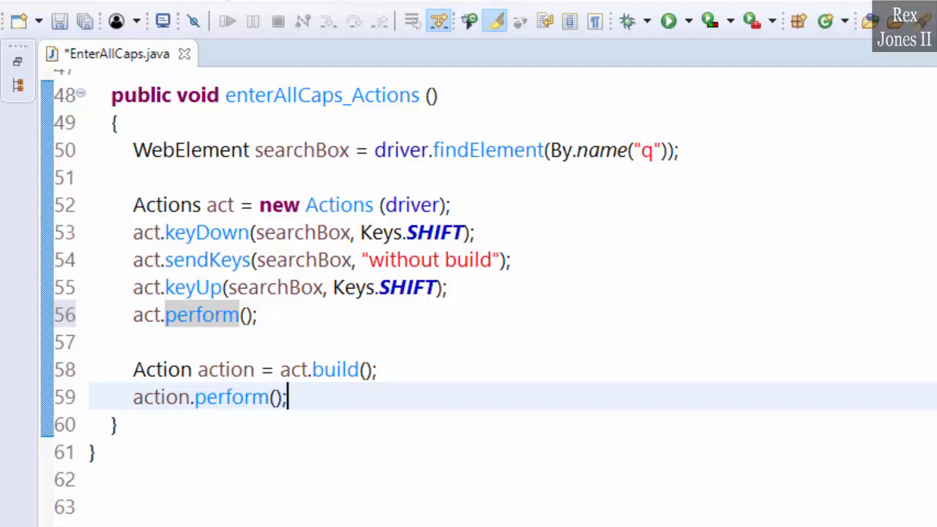
{"action": "double_click", "coordinate": [230, 397]}
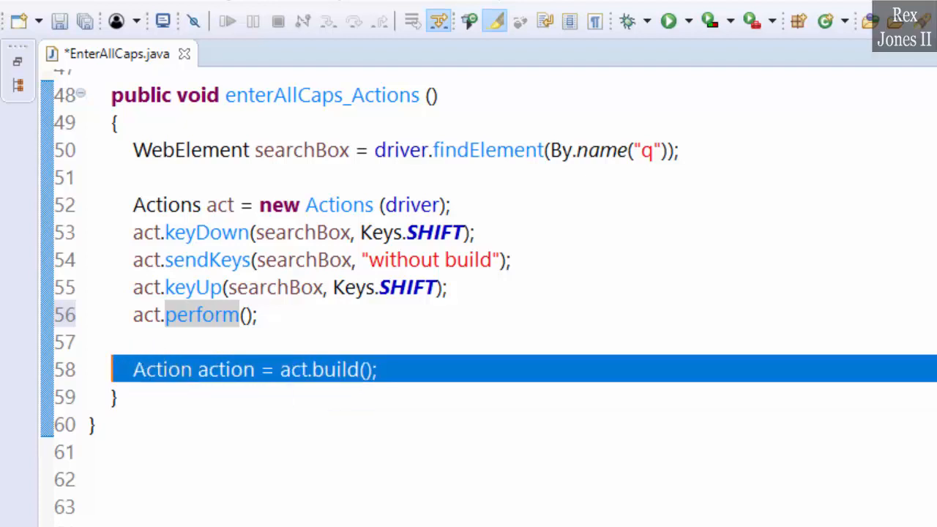
{"action": "key", "text": "Delete"}
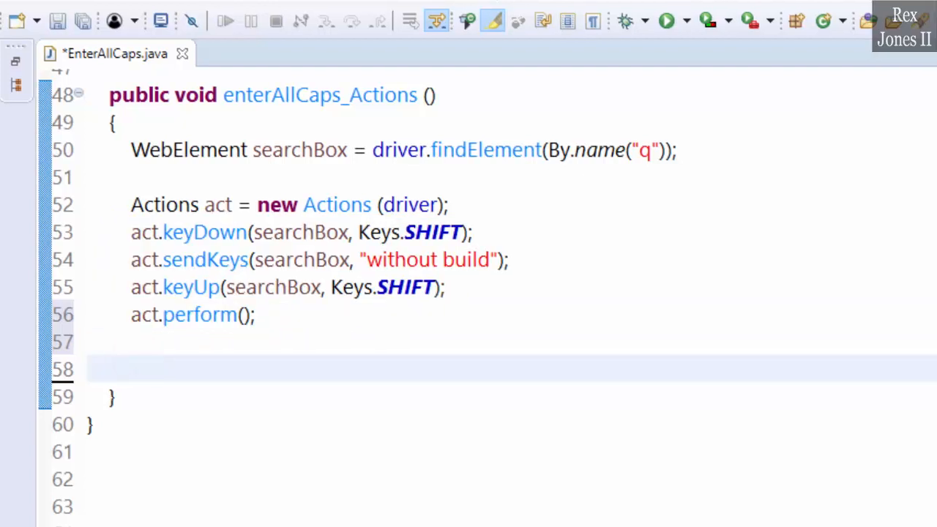
- Write act.keyDown(searchBox, Keys.SHIFT).sendKeys(" Works Too").keyUp(searchBox, Keys.SHIFT).perform(); with content assist
{"action": "type", "text": "act."}
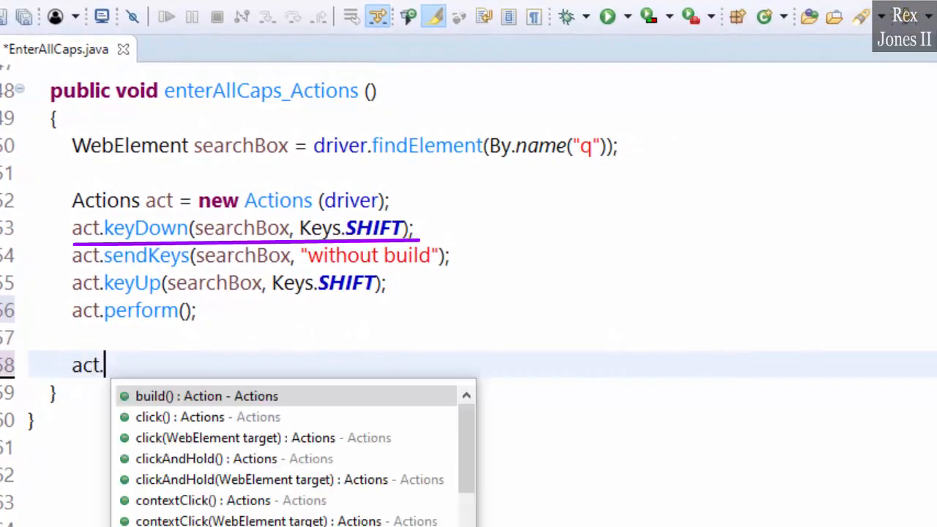
{"action": "type", "text": "keyd"}
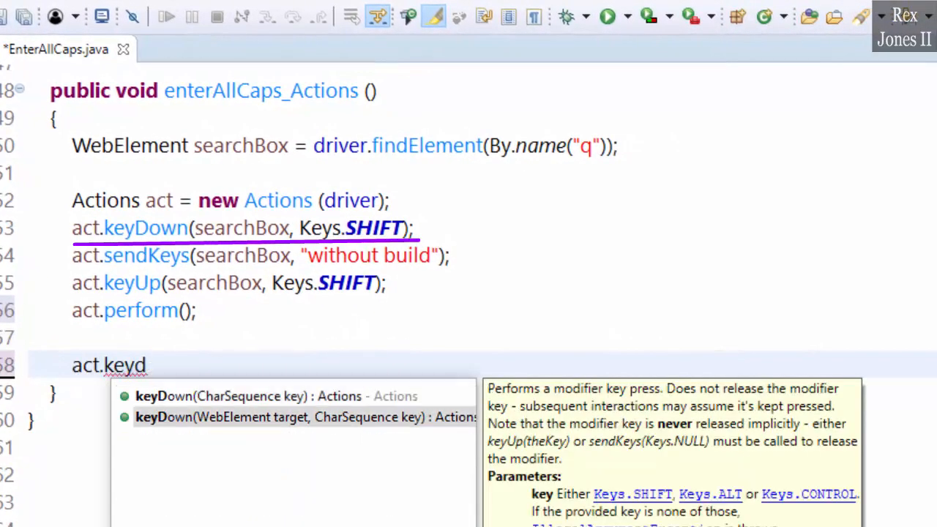
{"action": "left_click", "coordinate": [292, 417]}
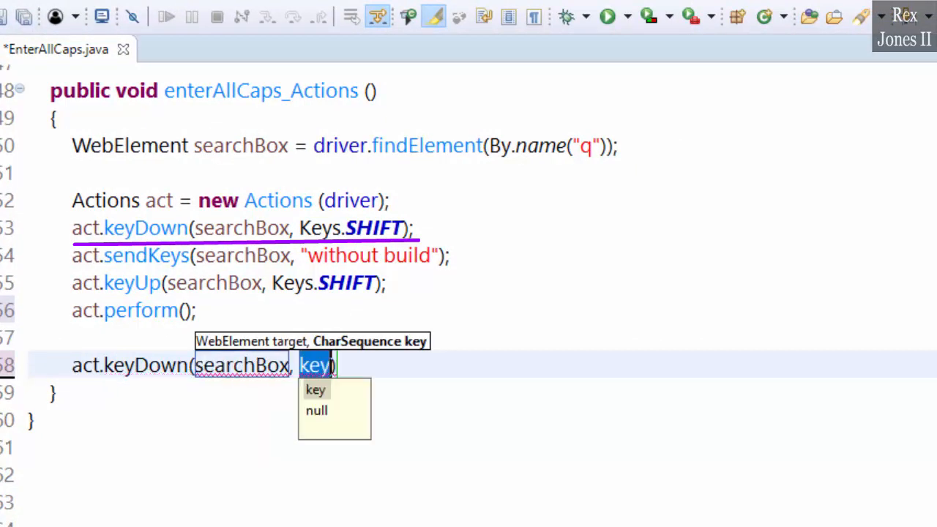
{"action": "type", "text": "Keys.SHIFT"}
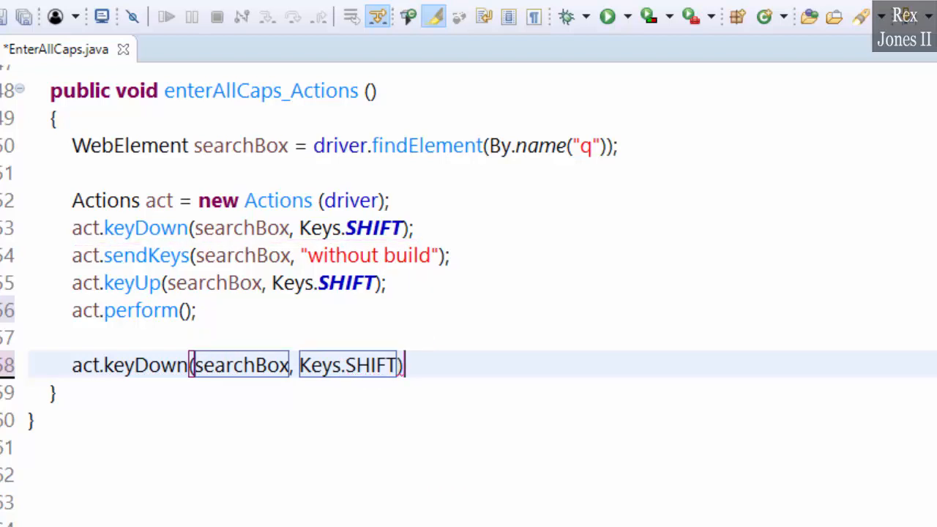
{"action": "type", "text": ".send"}
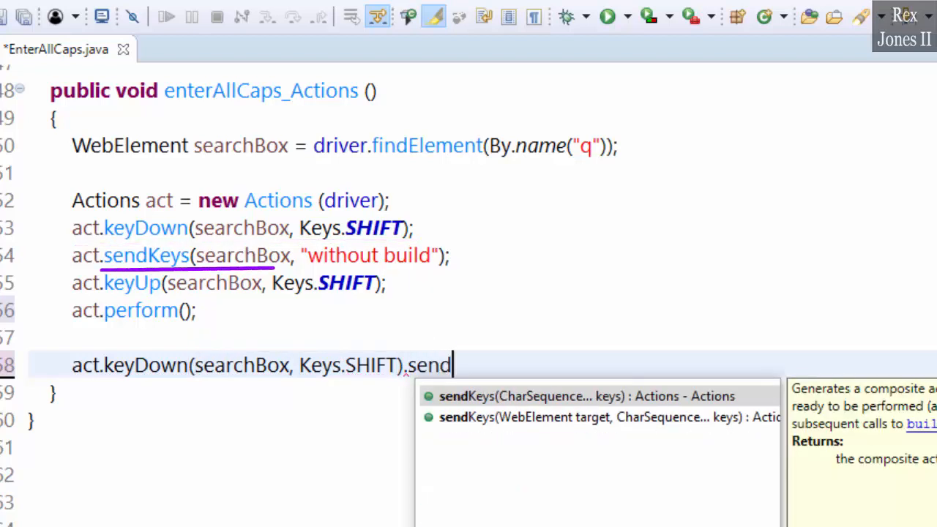
{"action": "left_click", "coordinate": [586, 396]}
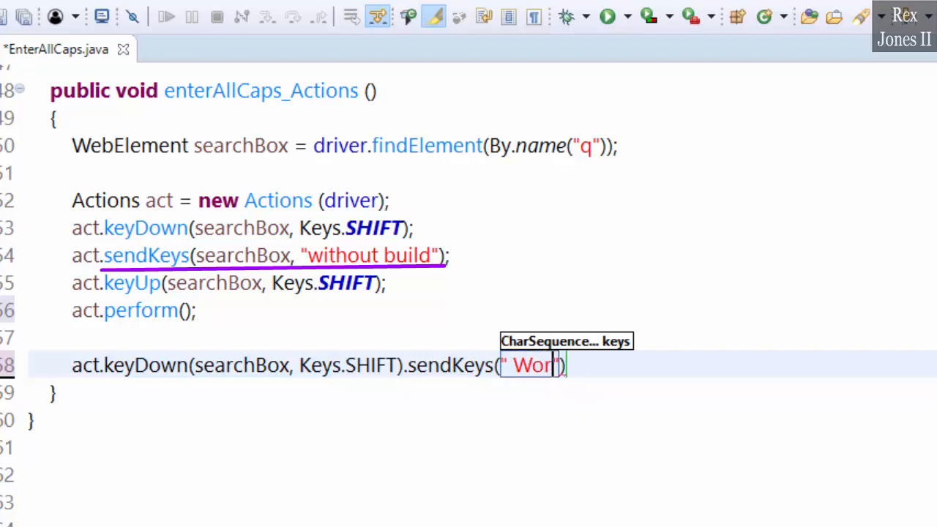
{"action": "type", "text": "ks T"}
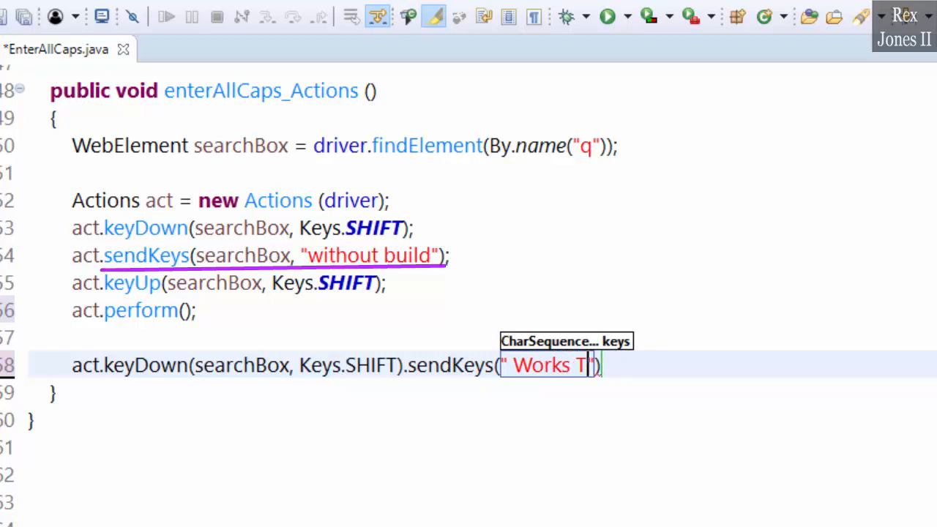
{"action": "type", "text": "oo\"),"}
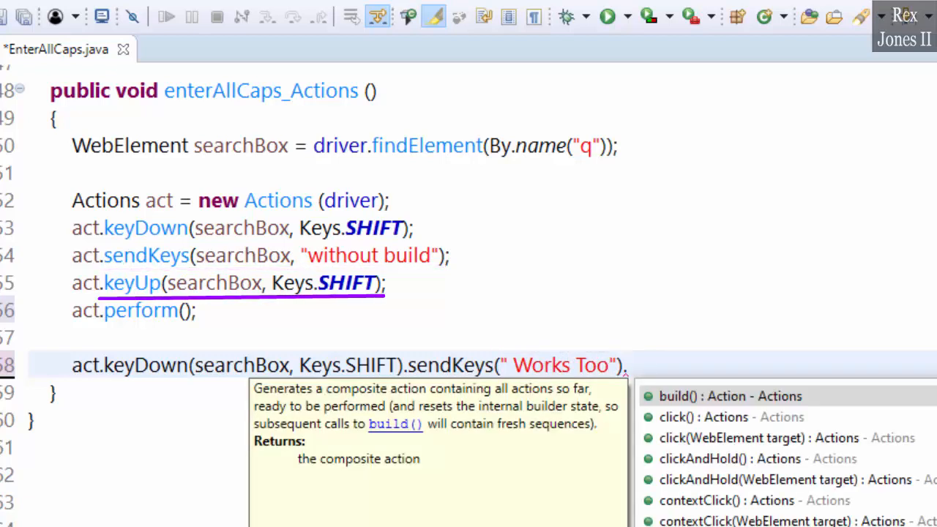
{"action": "type", "text": ".keyu"}
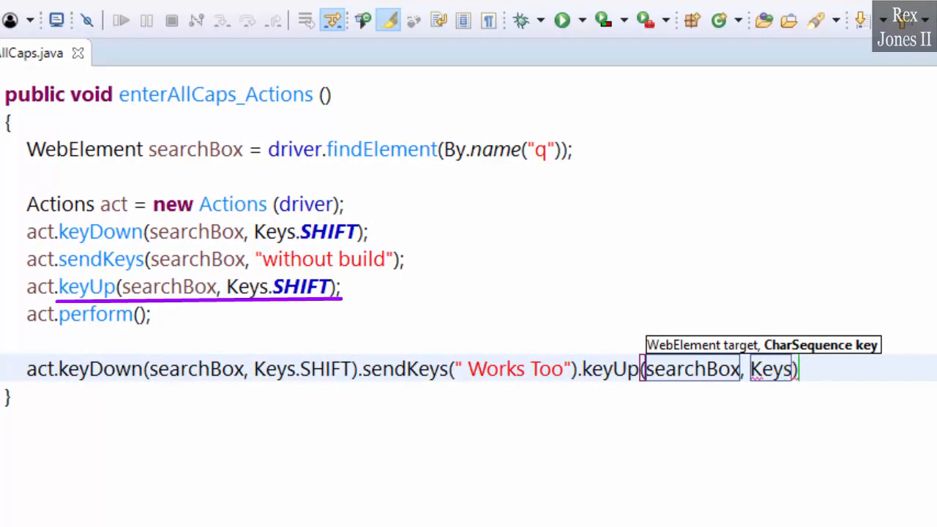
{"action": "type", "text": "shi"}
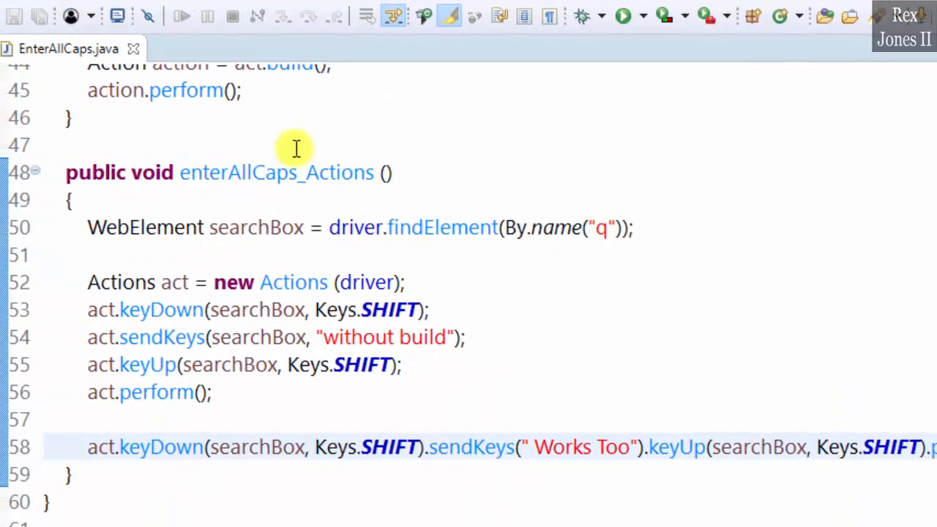
{"action": "type", "text": "@T"}
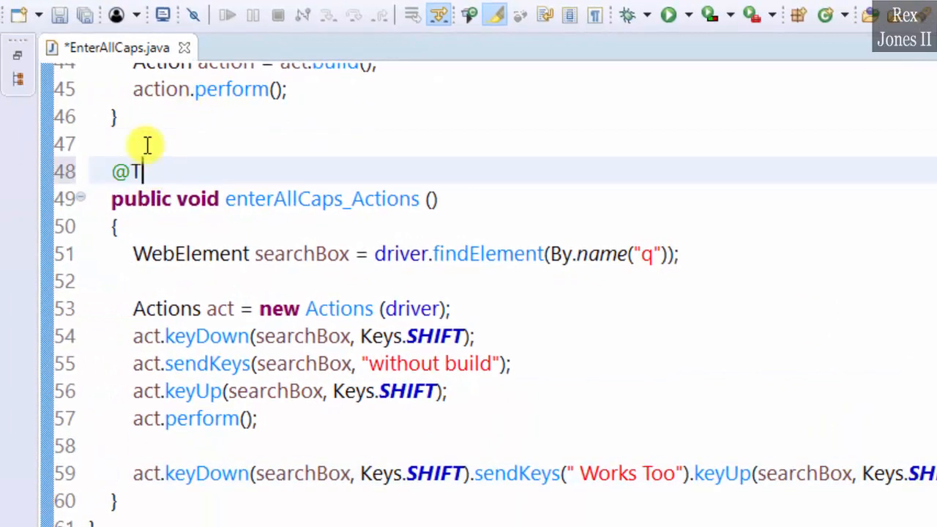
{"action": "type", "text": "est"}
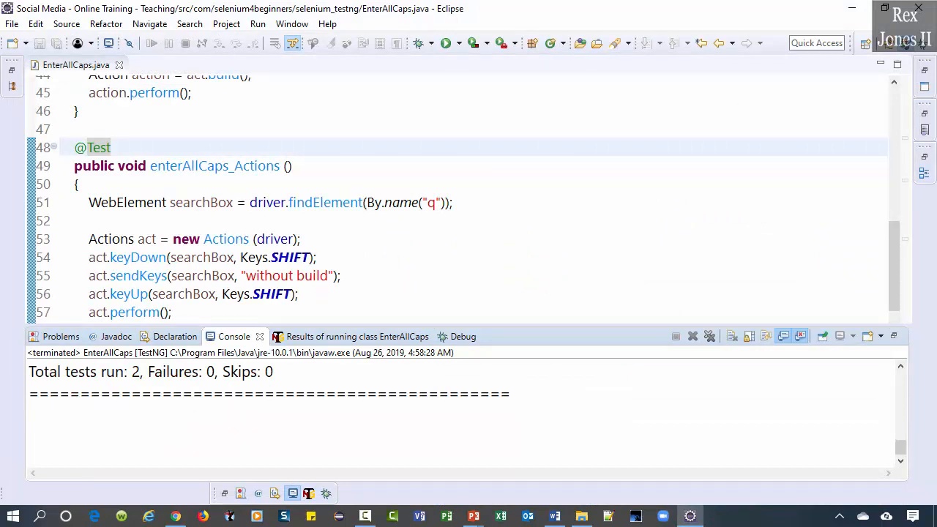
{"action": "left_click", "coordinate": [341, 336]}
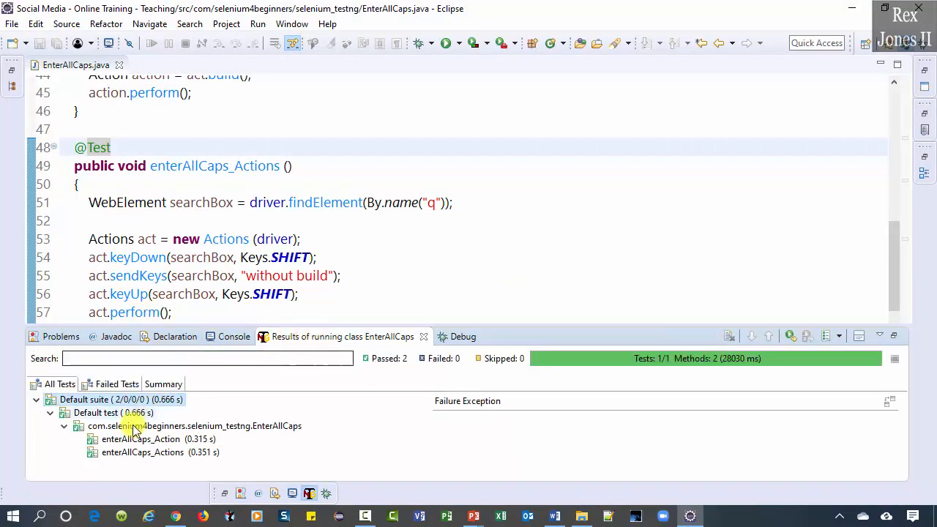
{"action": "mouse_move", "coordinate": [262, 446]}
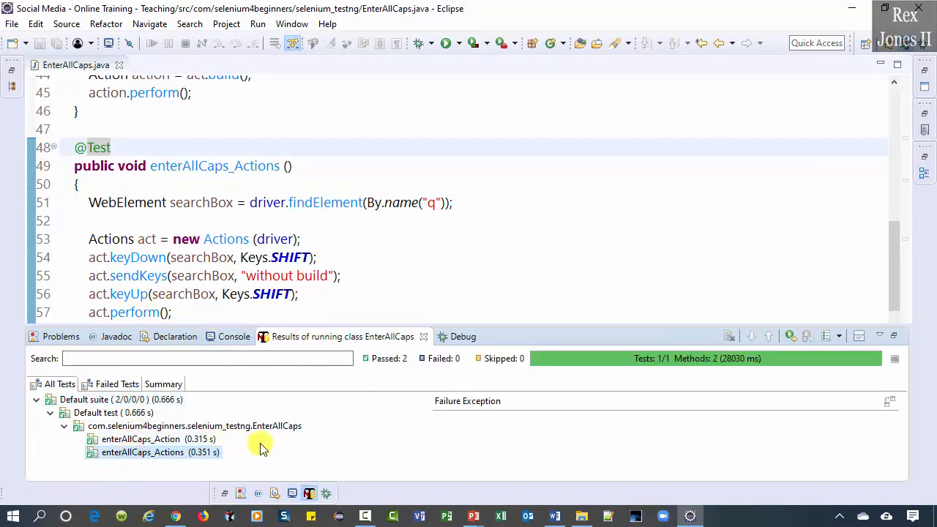